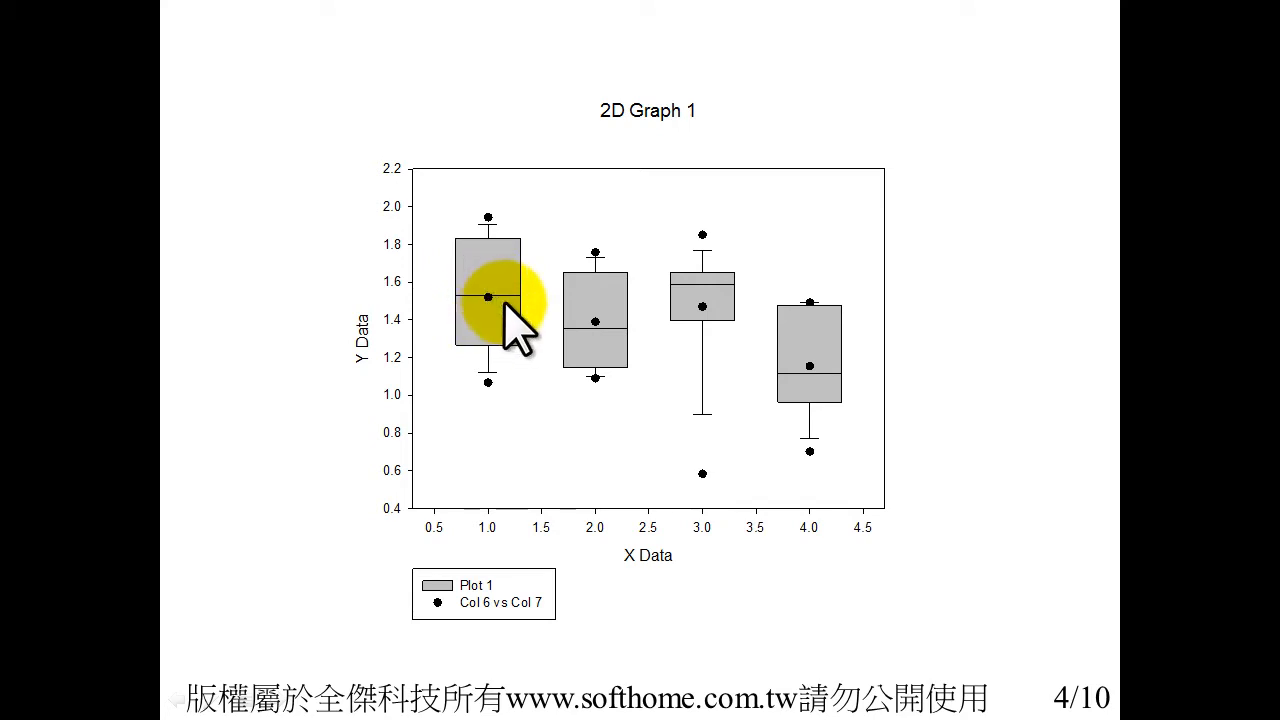
mouse_move(750, 340)
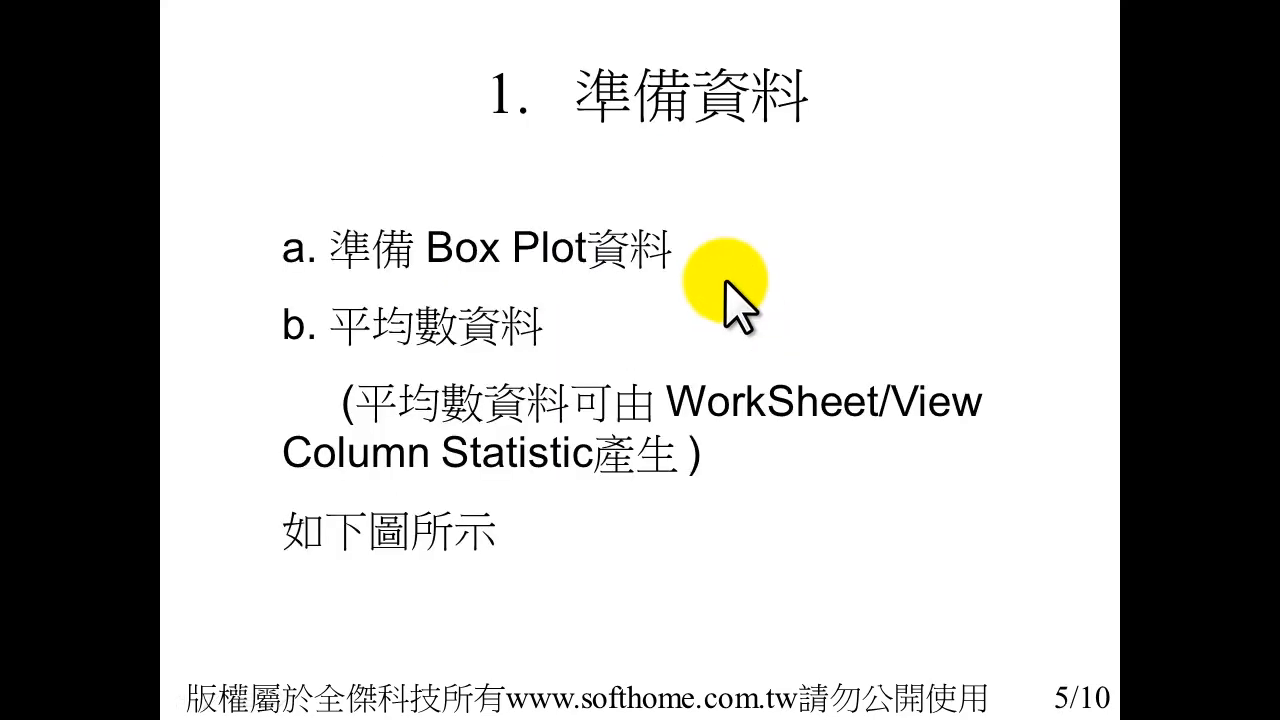
mouse_move(370, 270)
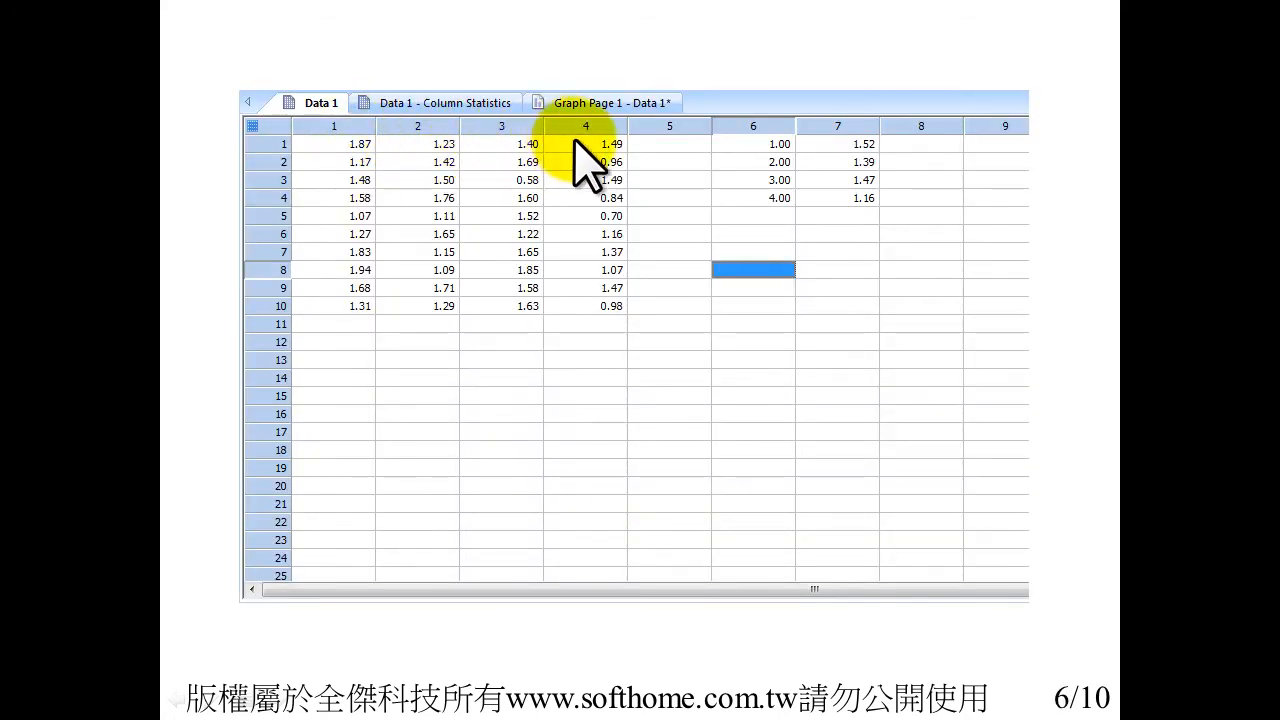
mouse_move(610, 290)
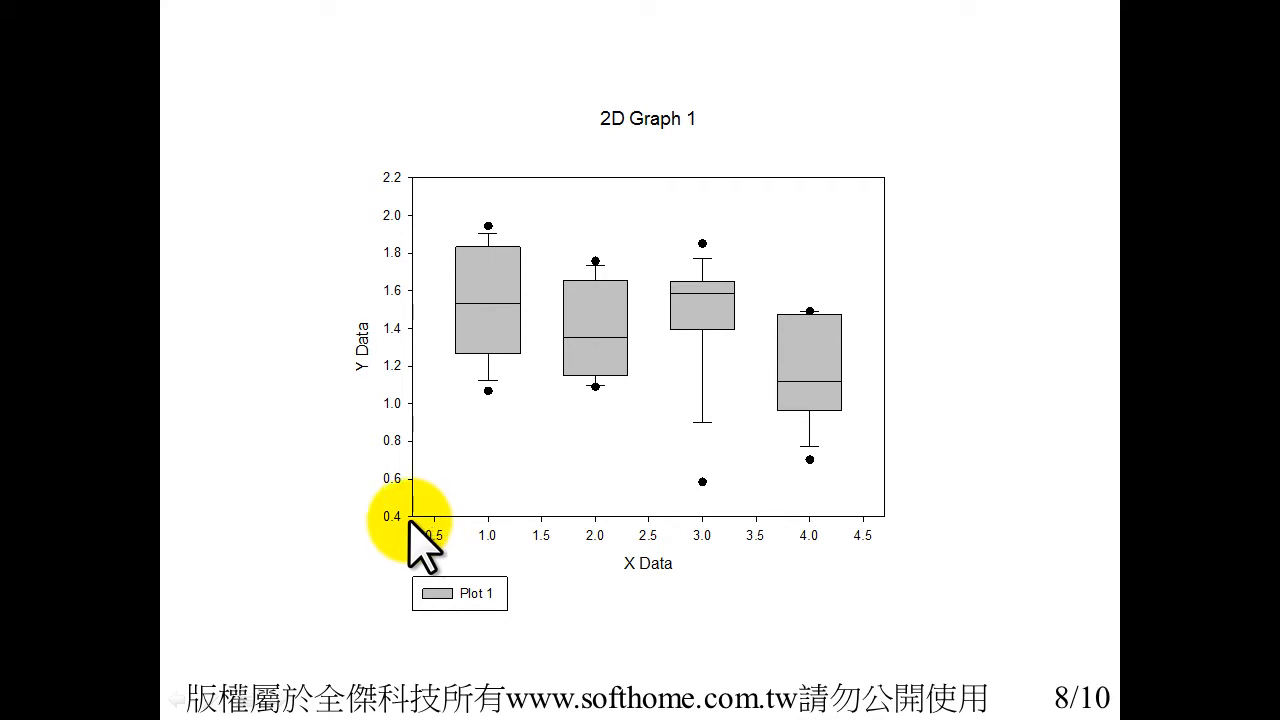
mouse_move(896, 530)
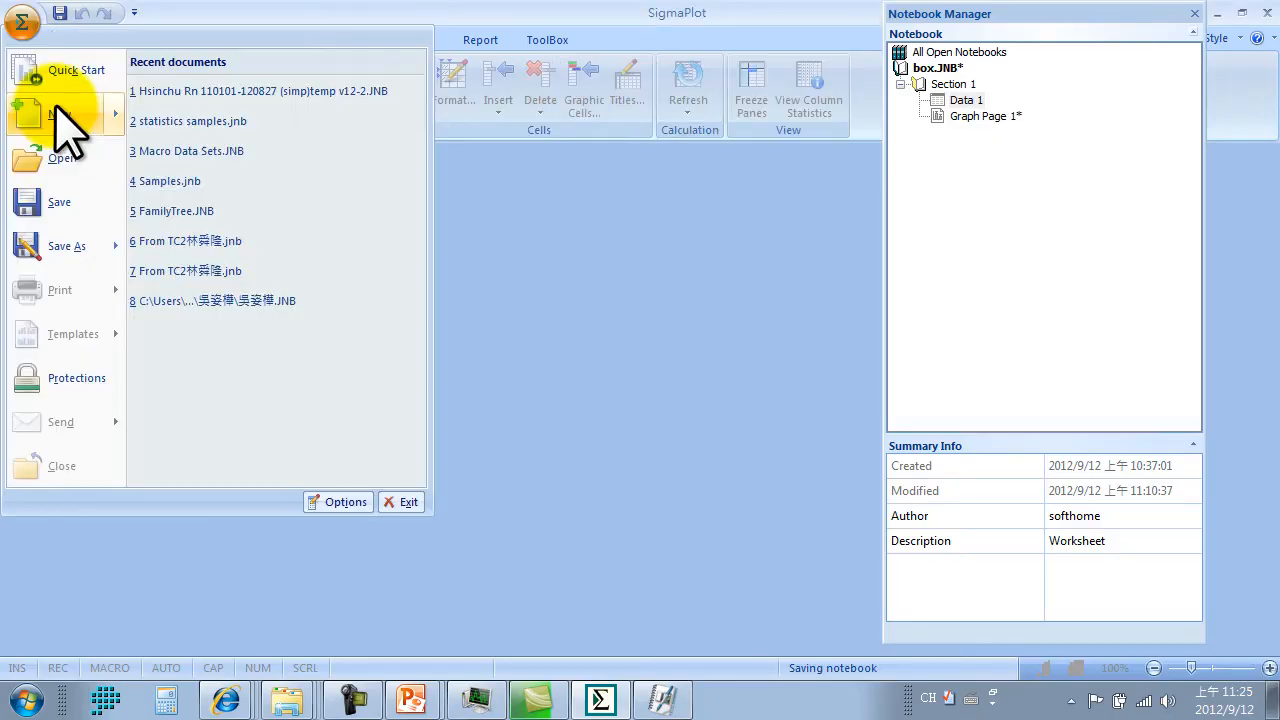
Create a new SigmaPlot notebook.
click(60, 112)
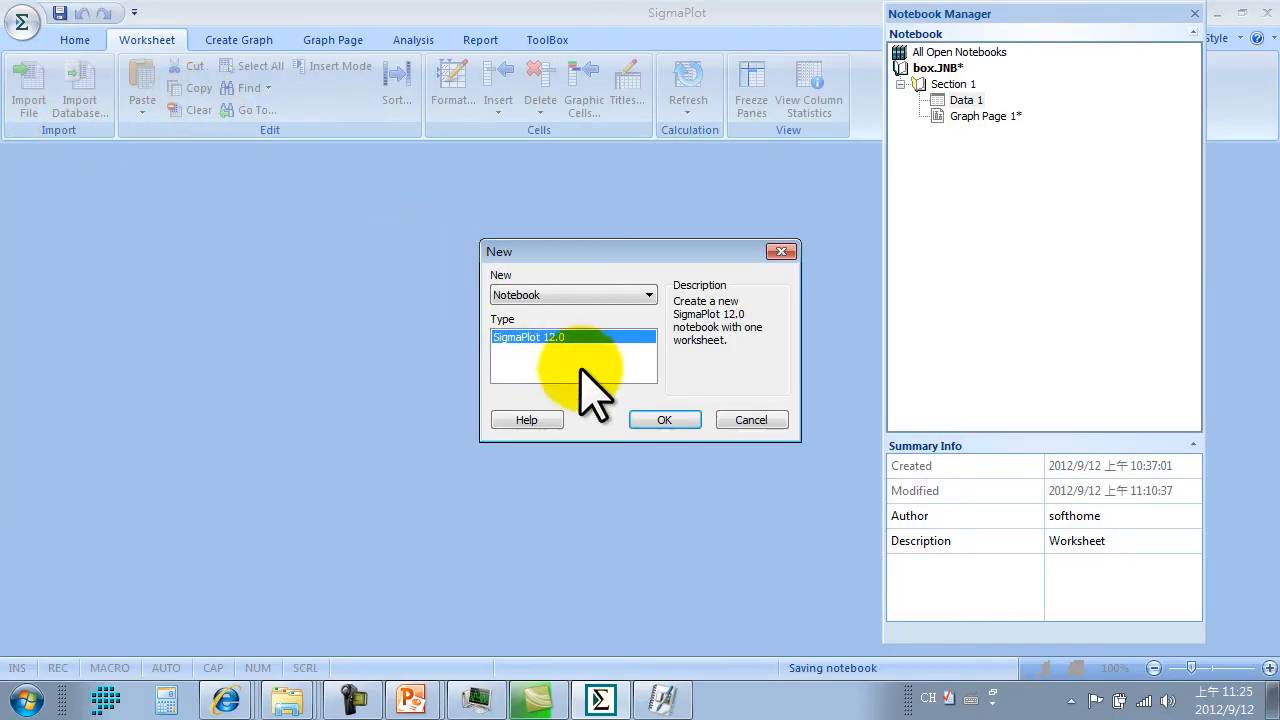
click(664, 420)
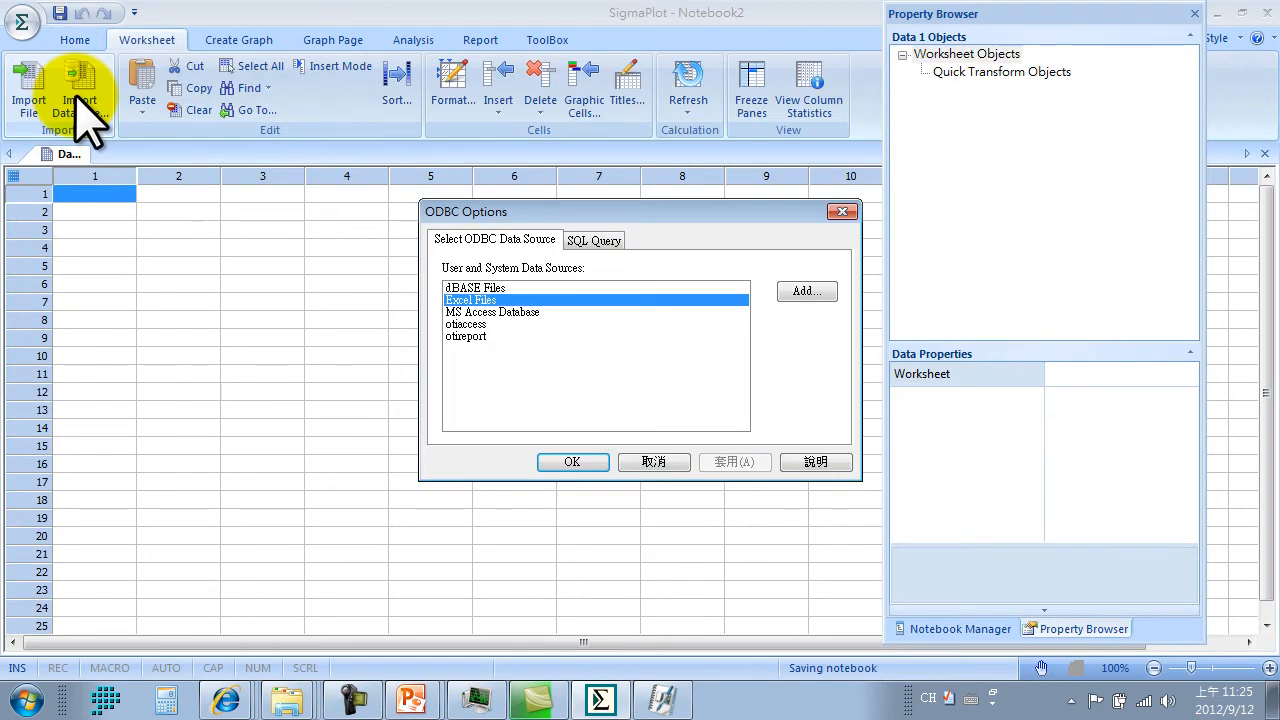
mouse_move(572, 460)
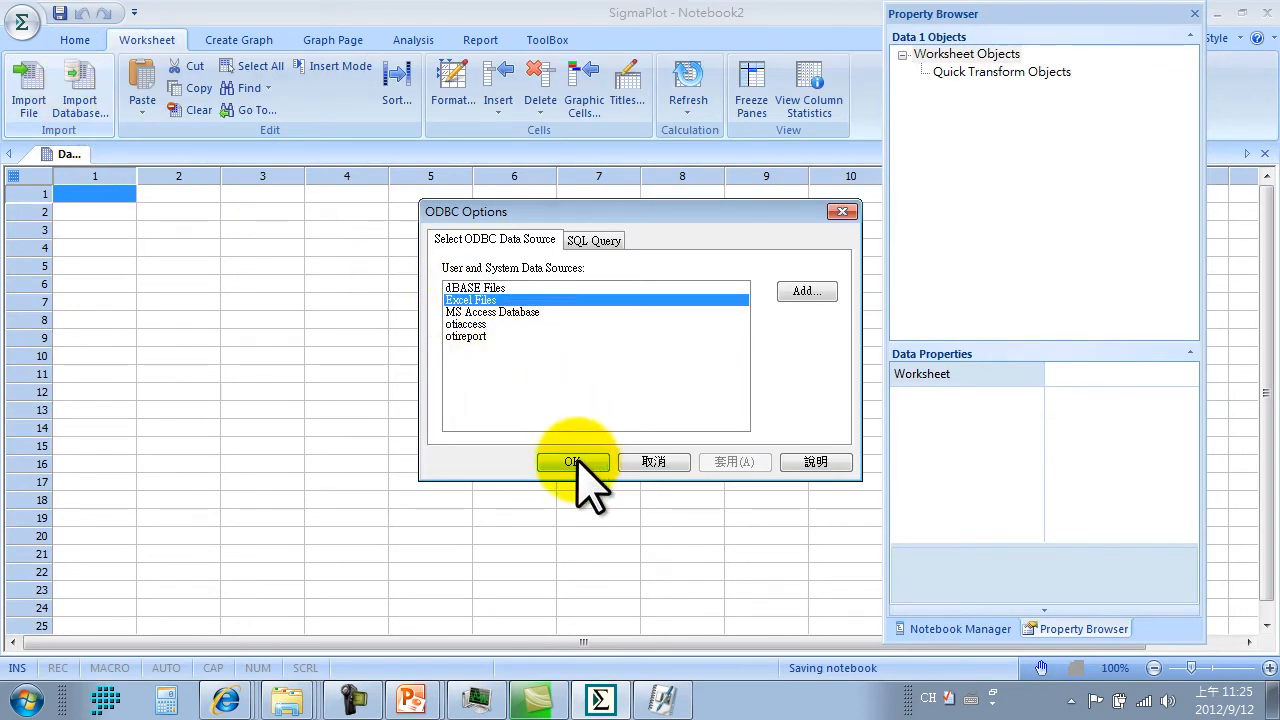
Import Sheet1 of the Box.xls Excel spreadsheet into the Data 1 worksheet.
click(572, 462)
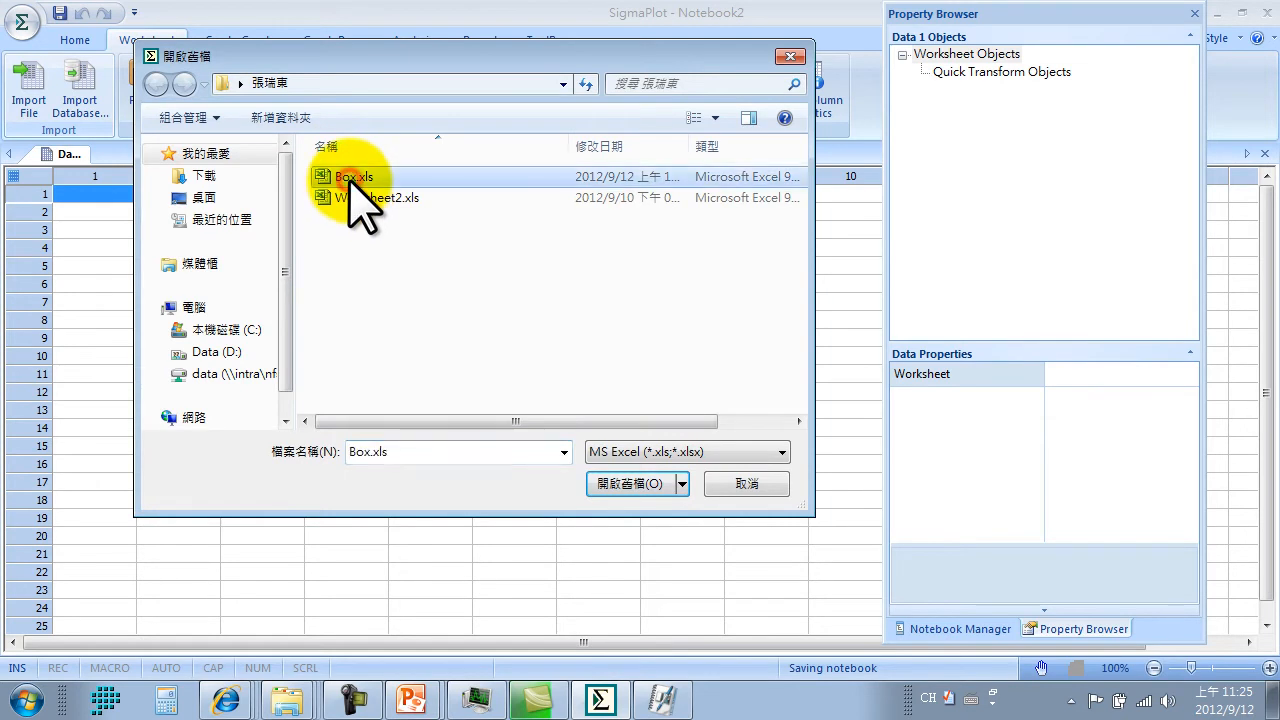
click(632, 482)
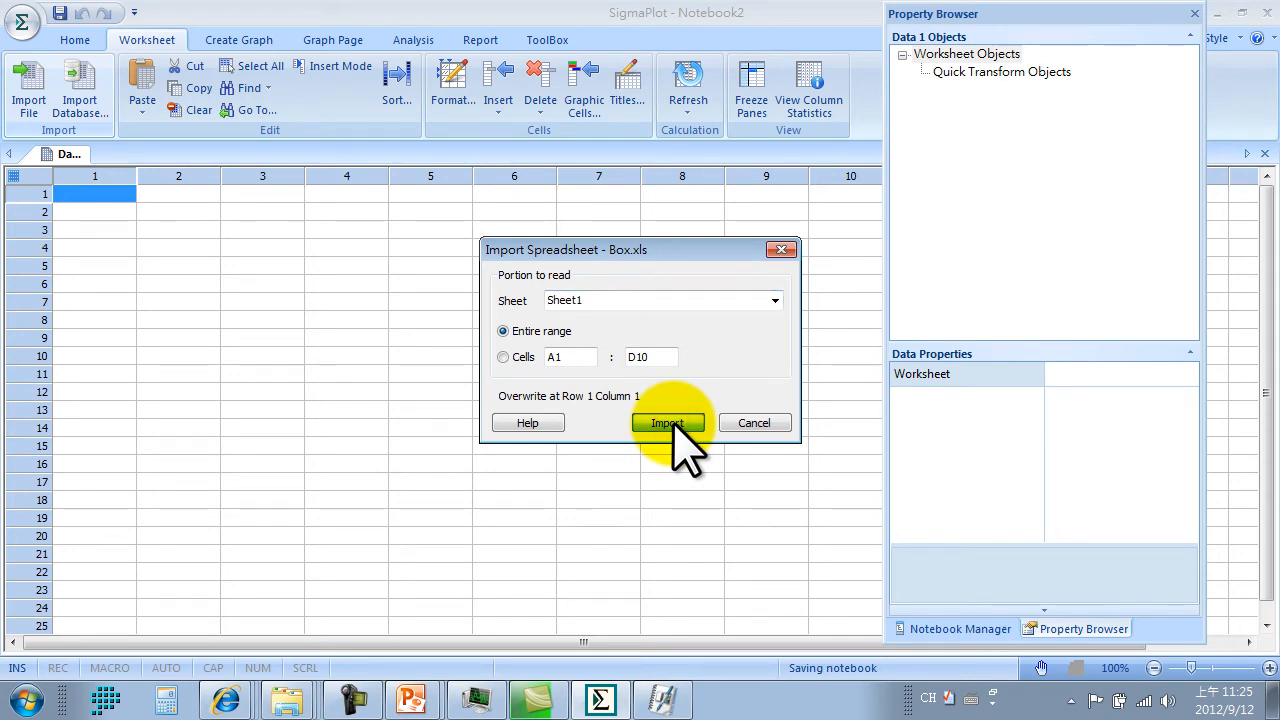
click(774, 300)
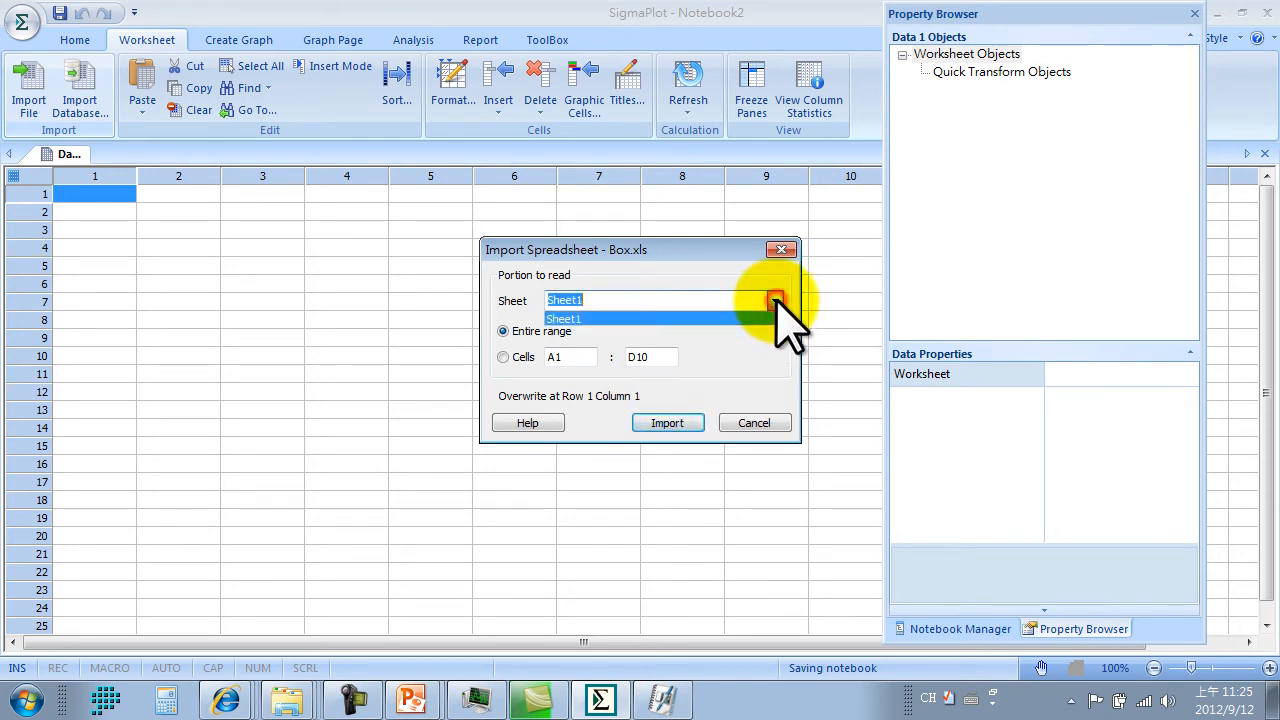
click(668, 422)
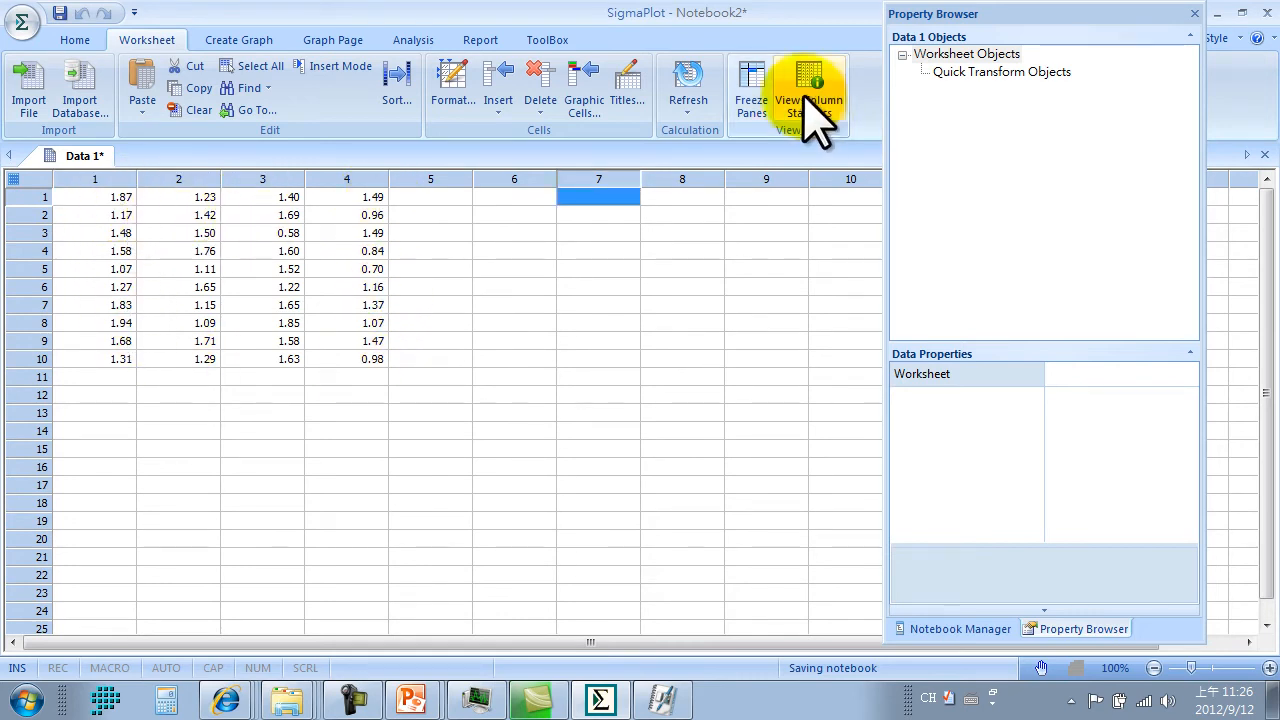
mouse_move(656, 160)
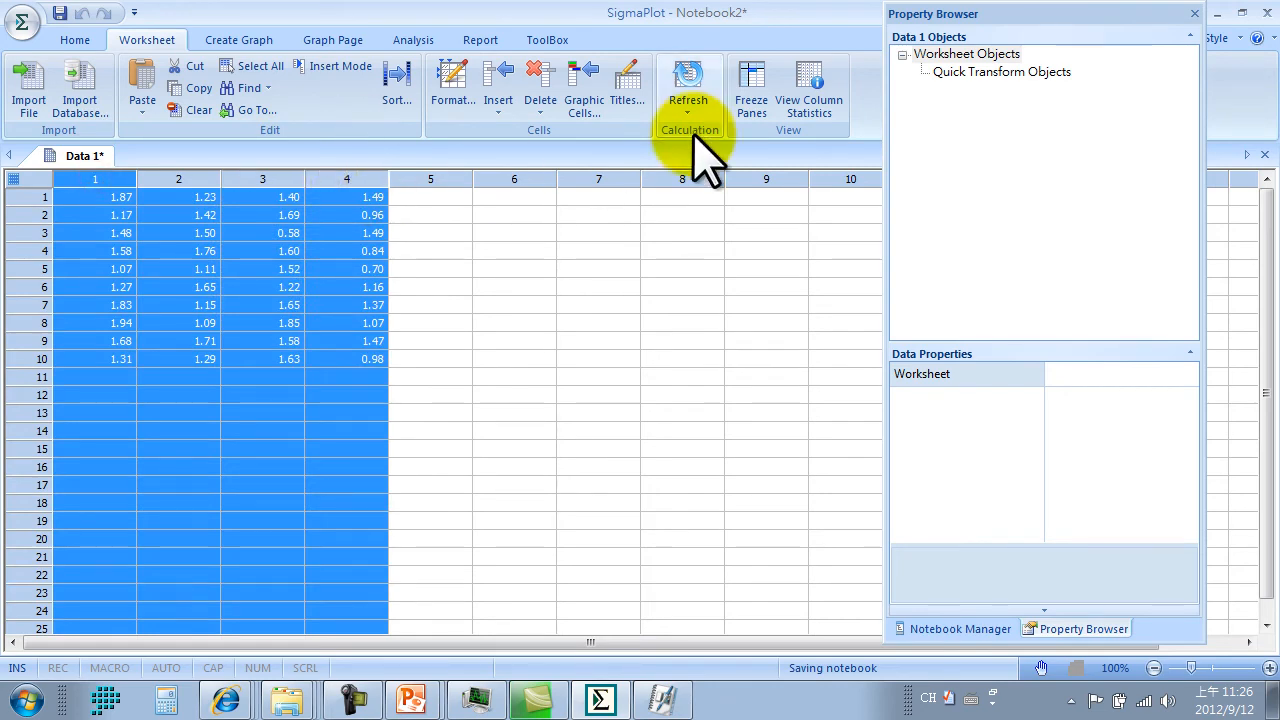
View column statistics for columns 1-4 and paste the Mean row into column 7 of Data 1.
click(808, 90)
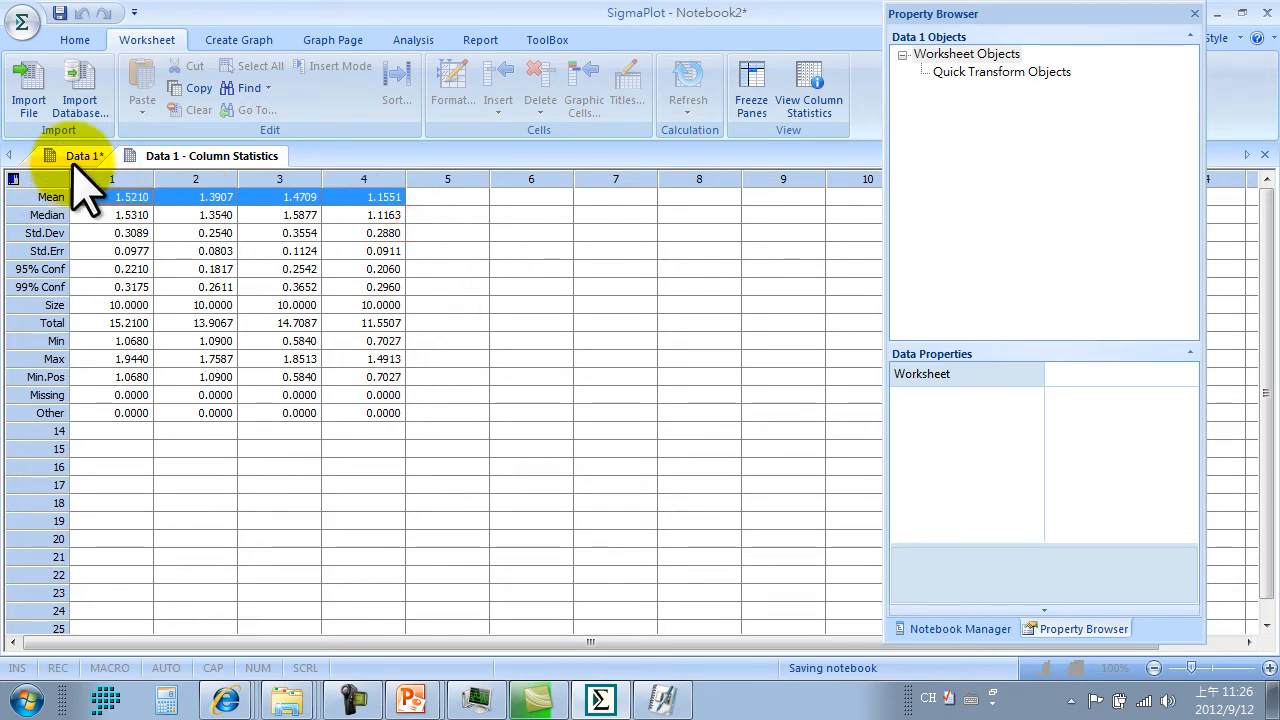
click(84, 156)
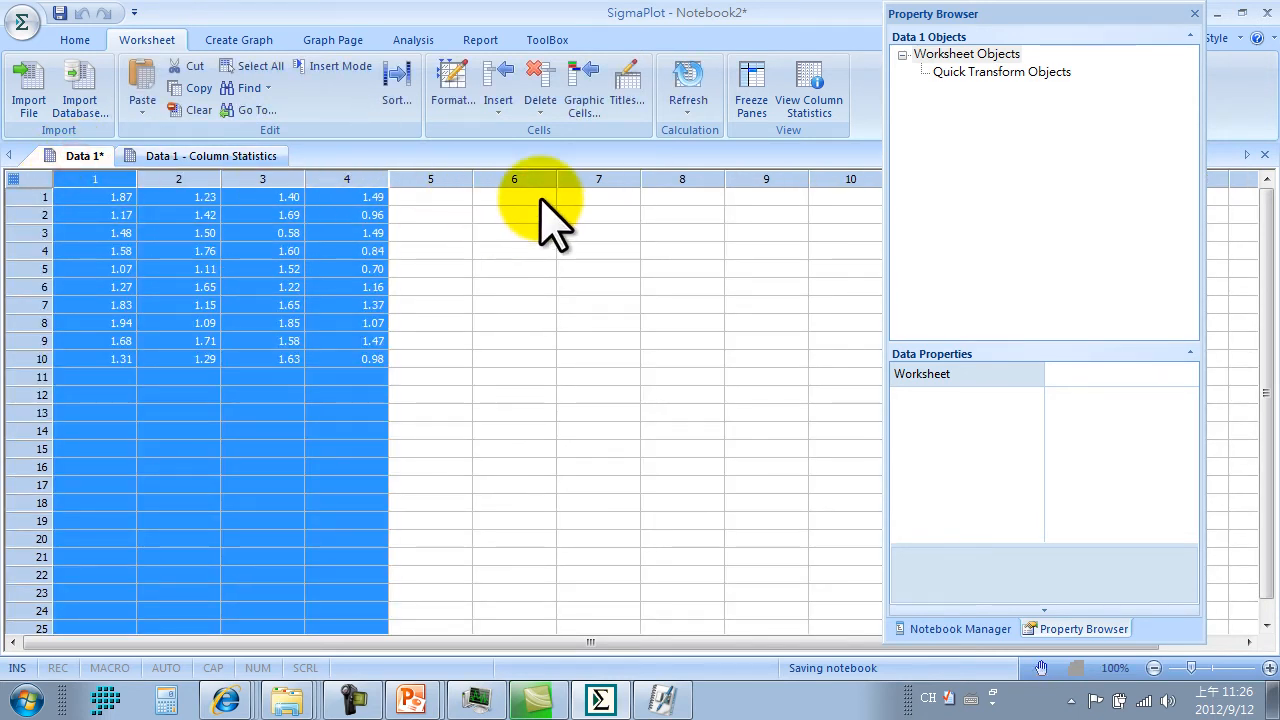
right_click(514, 198)
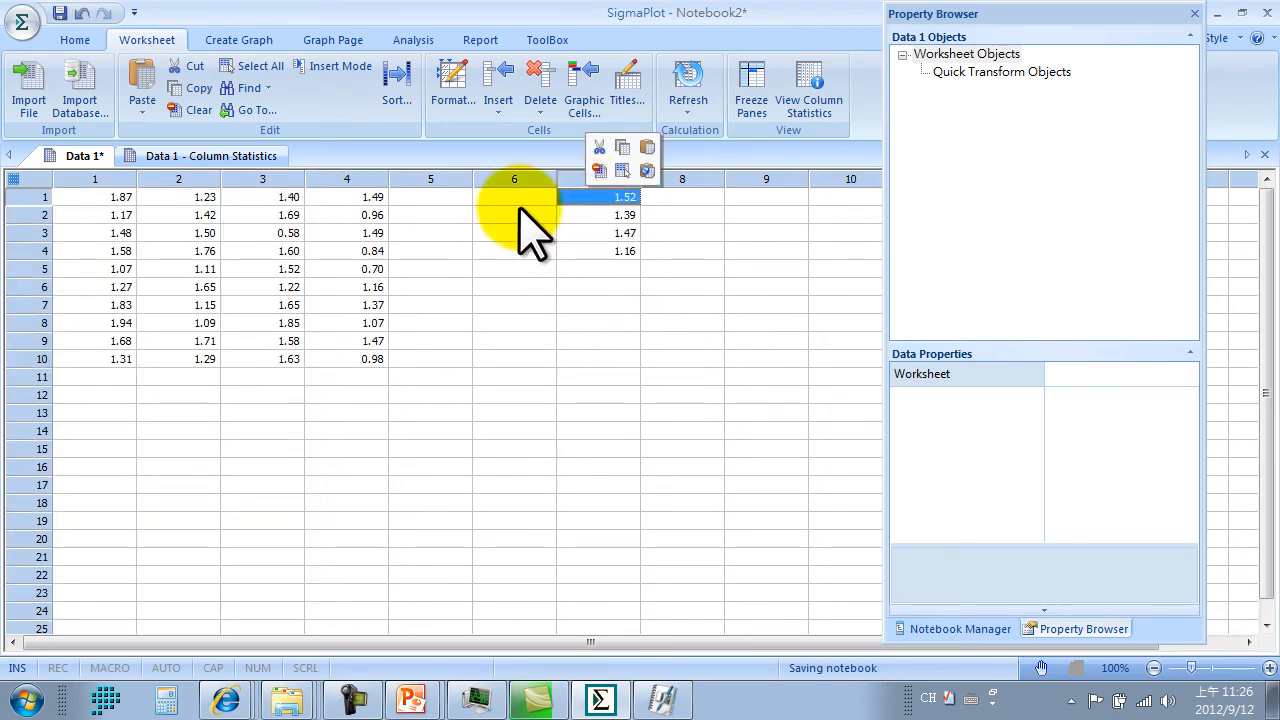
click(514, 196)
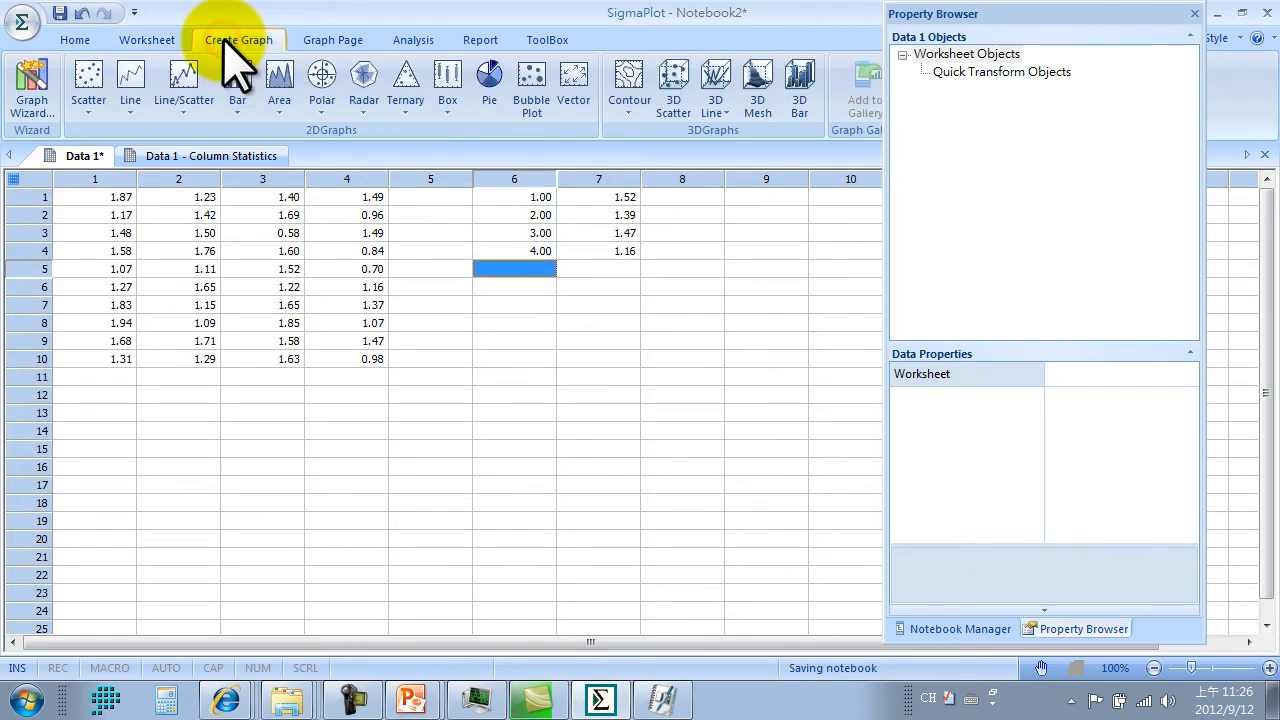
Create a vertical box plot in Many Y format from worksheet columns 1-4.
click(448, 90)
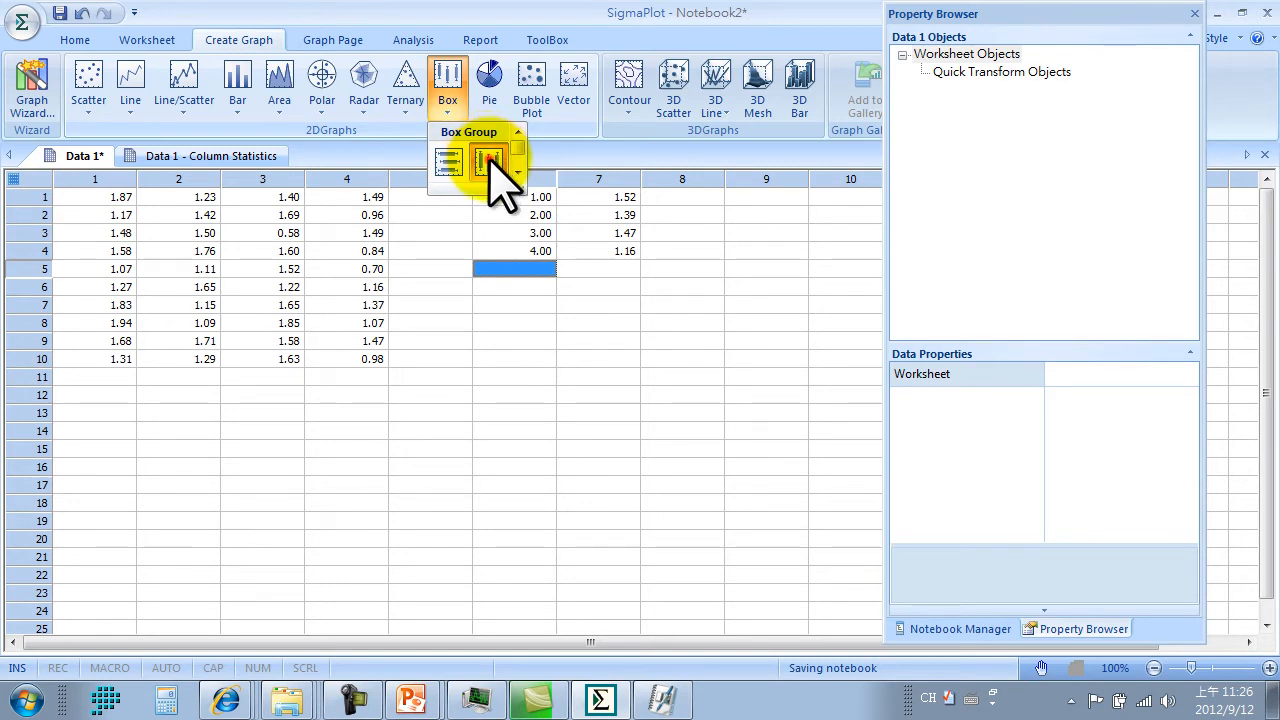
click(490, 160)
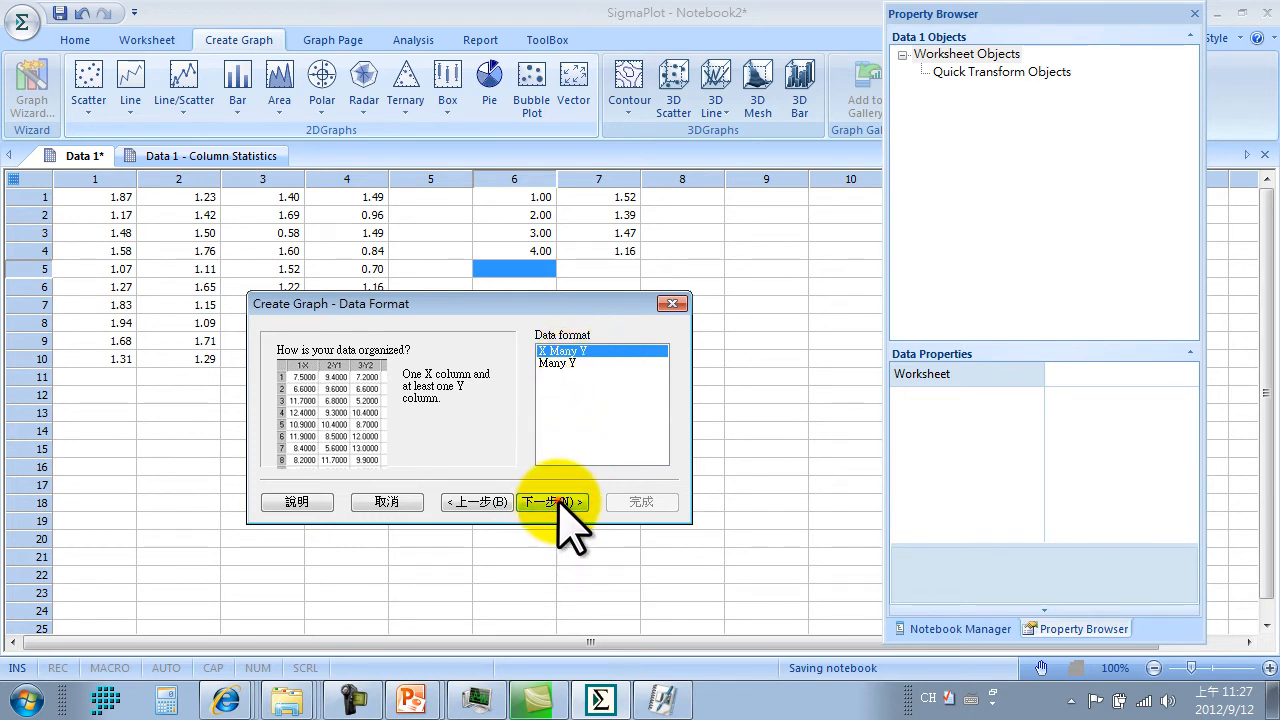
click(552, 500)
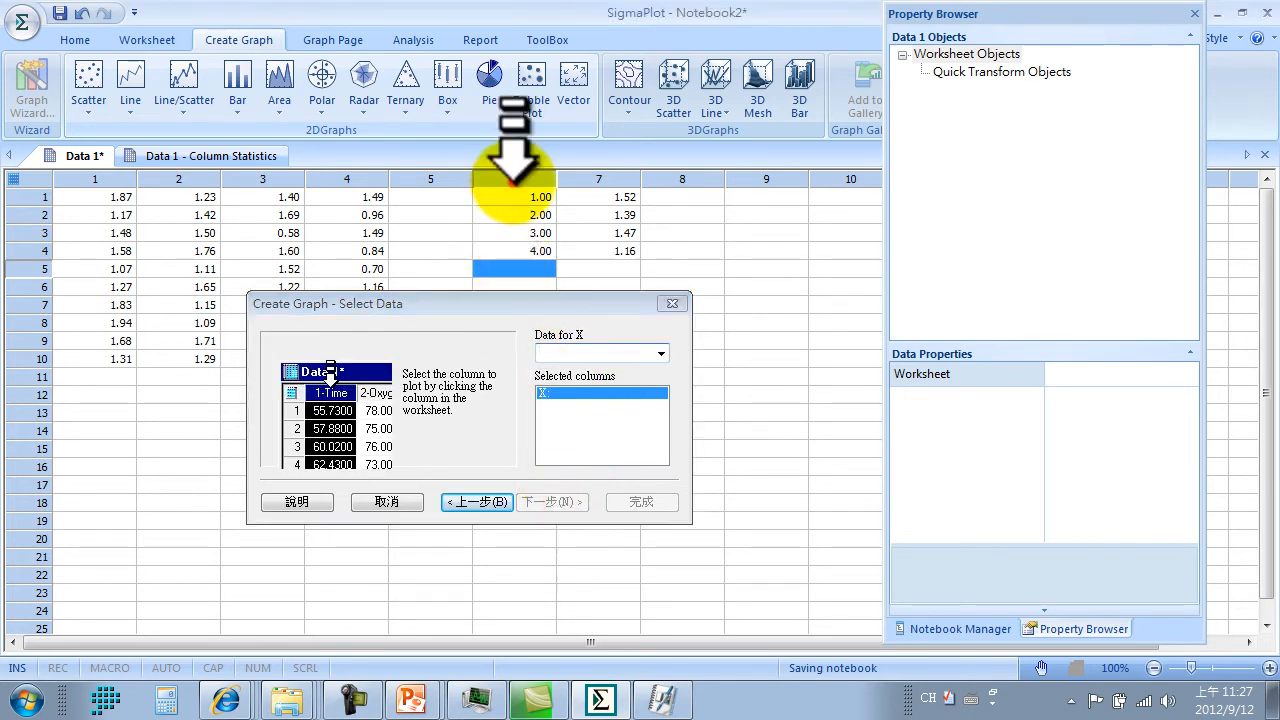
click(94, 178)
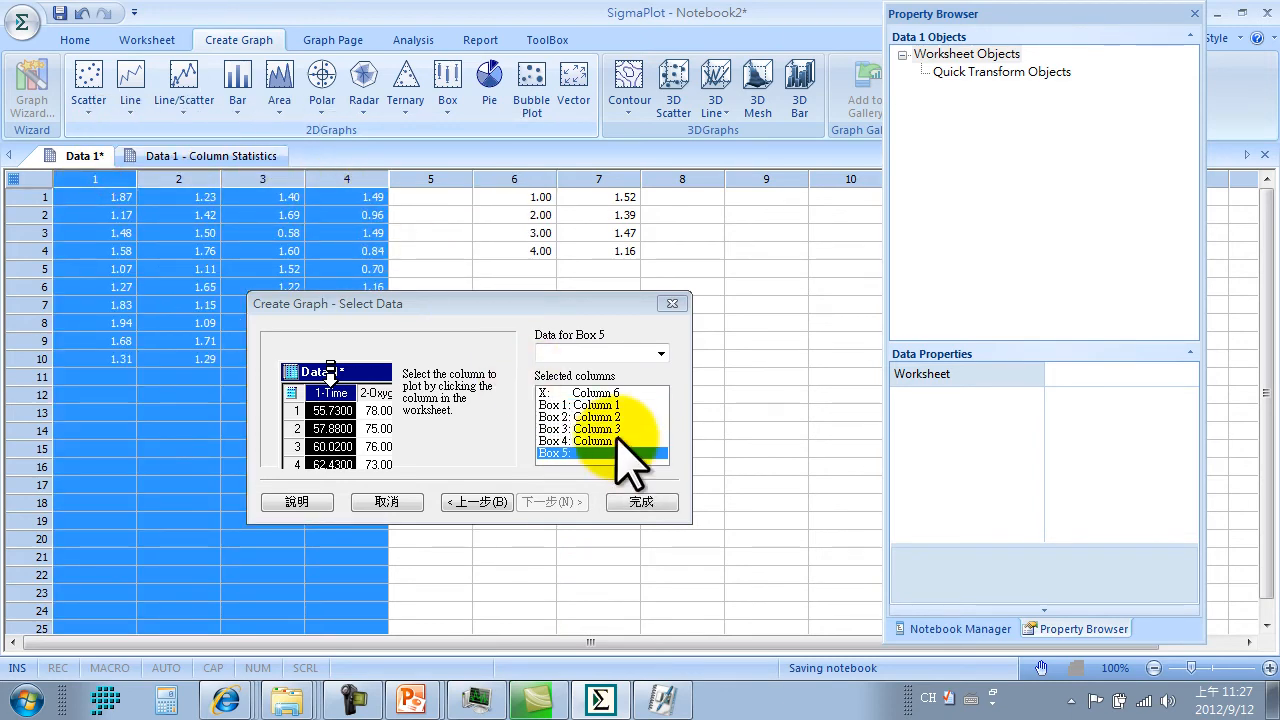
click(640, 500)
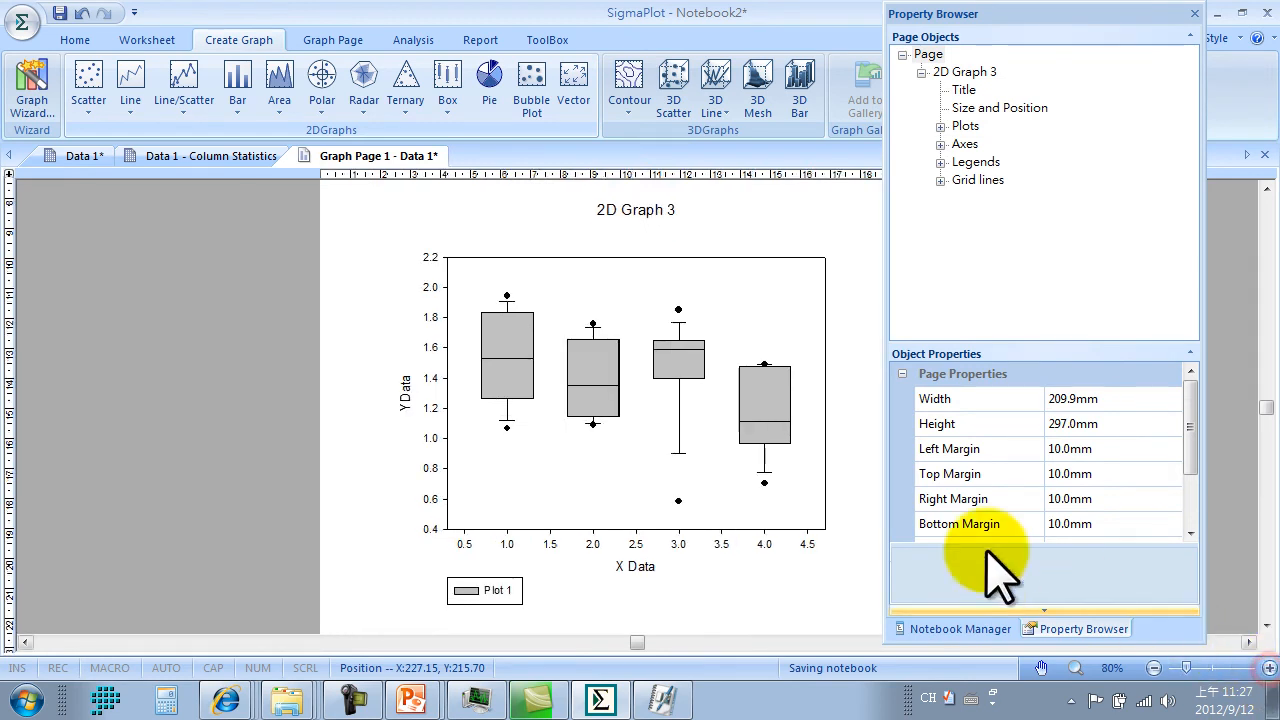
mouse_move(856, 280)
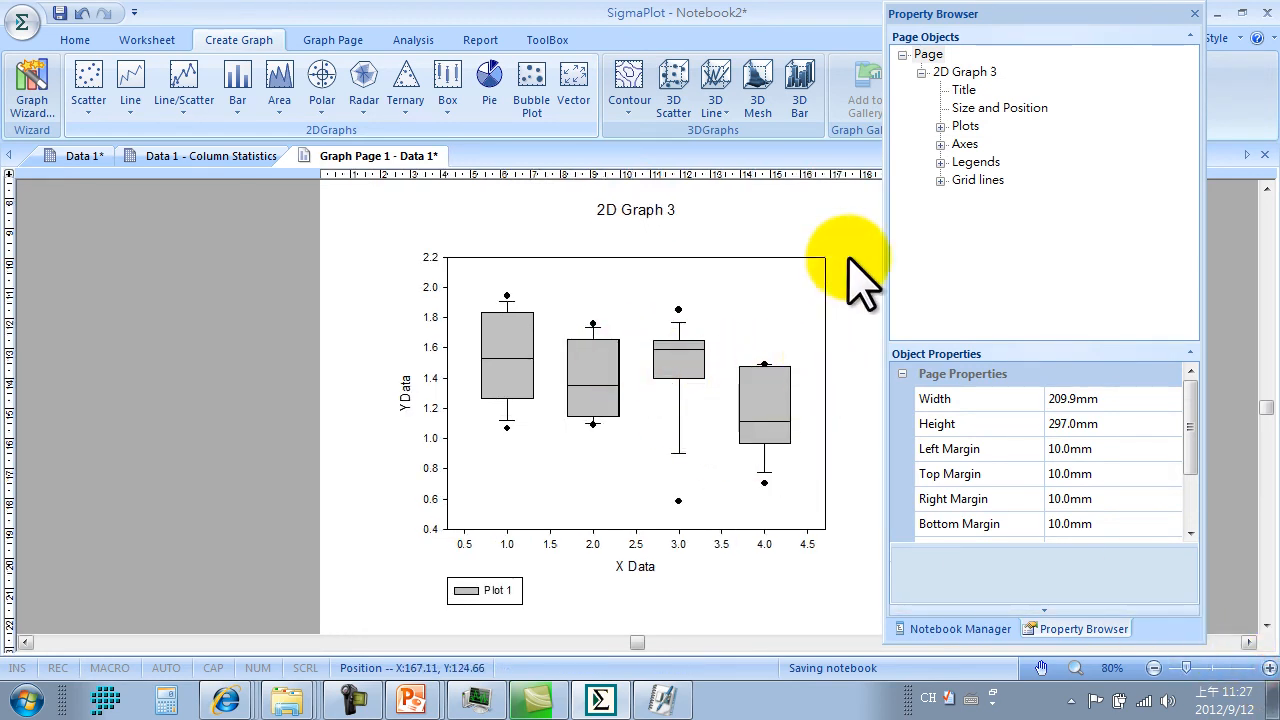
Turn on Show mean line for Plot 1's boxes and colour the mean line red.
click(940, 124)
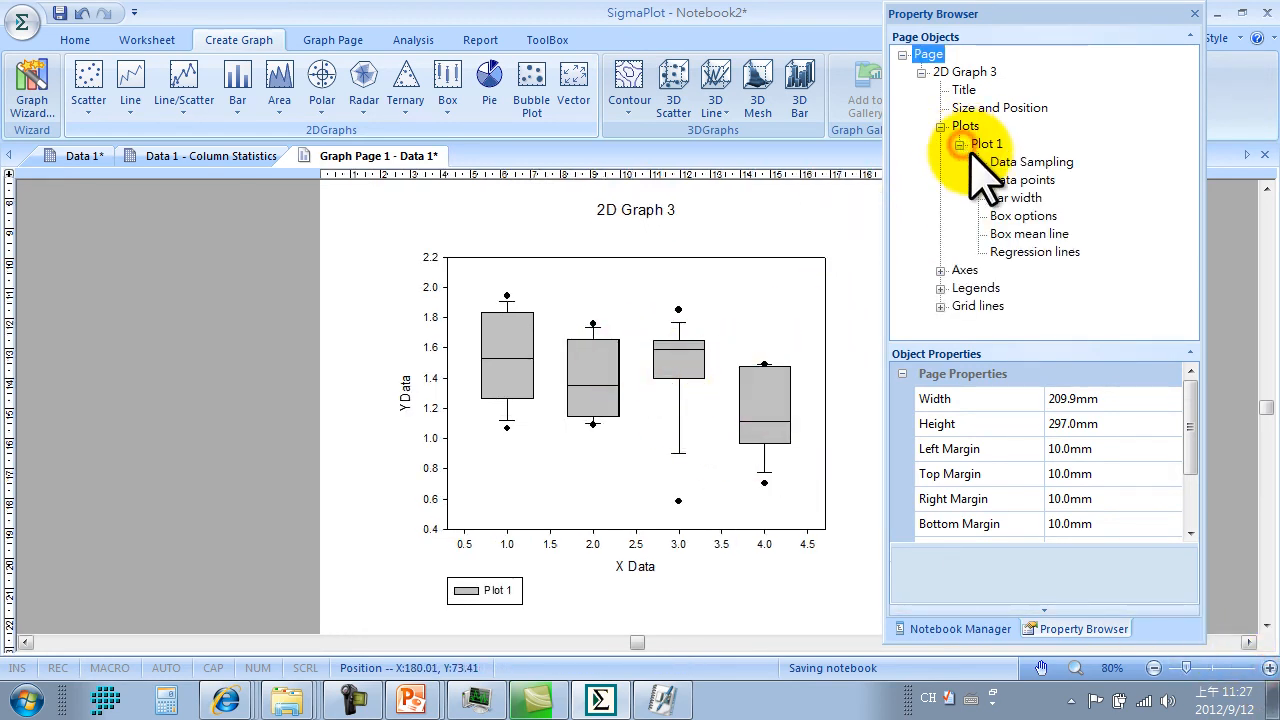
click(1022, 216)
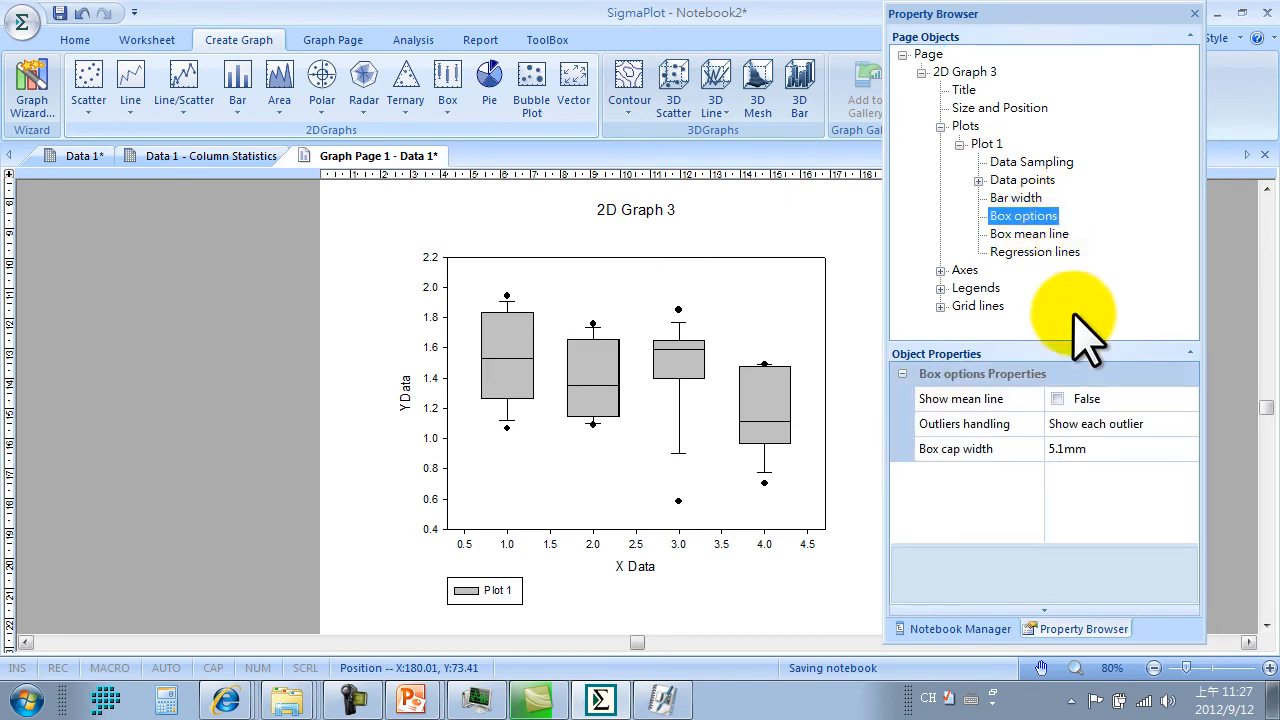
mouse_move(1076, 414)
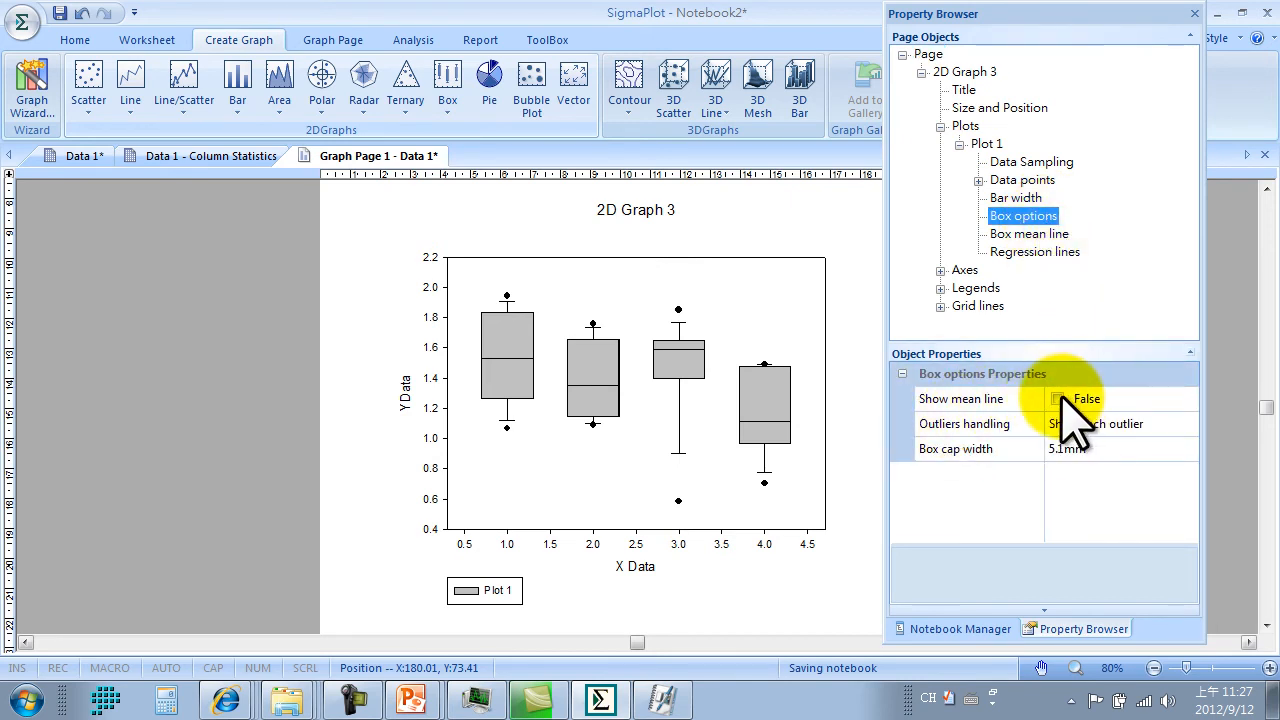
click(1060, 400)
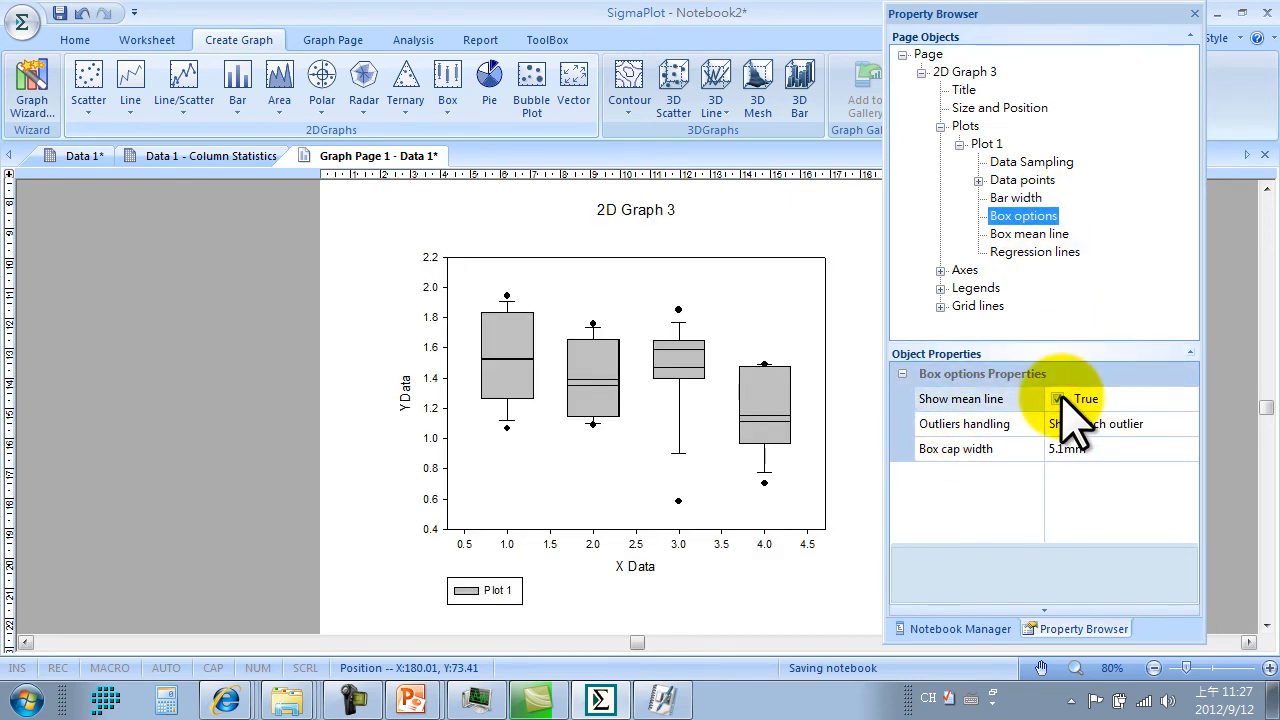
click(1028, 232)
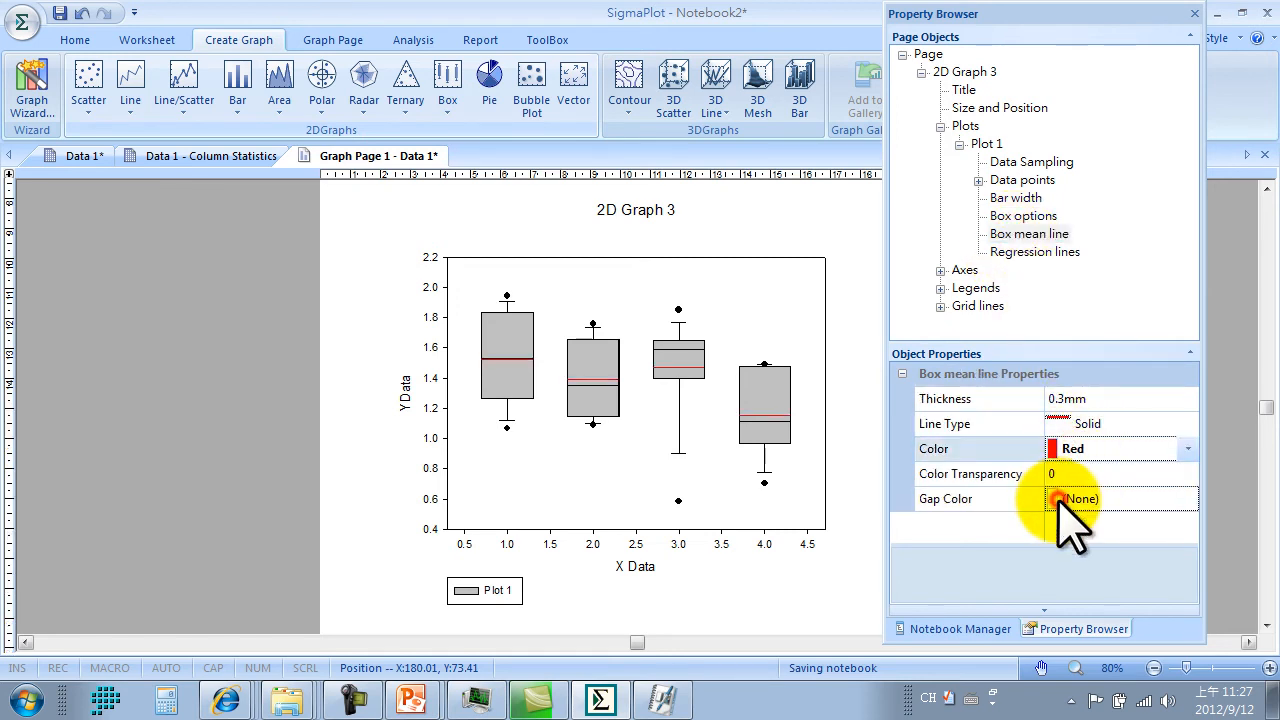
mouse_move(750, 330)
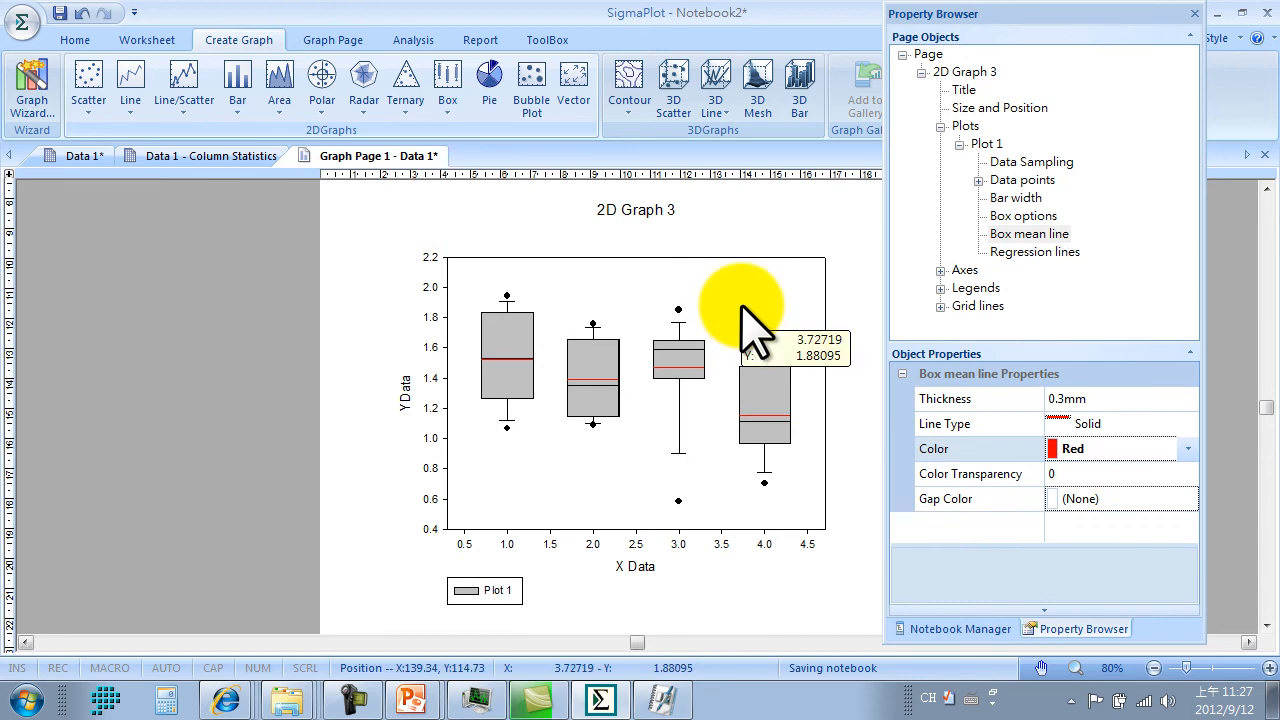
click(332, 40)
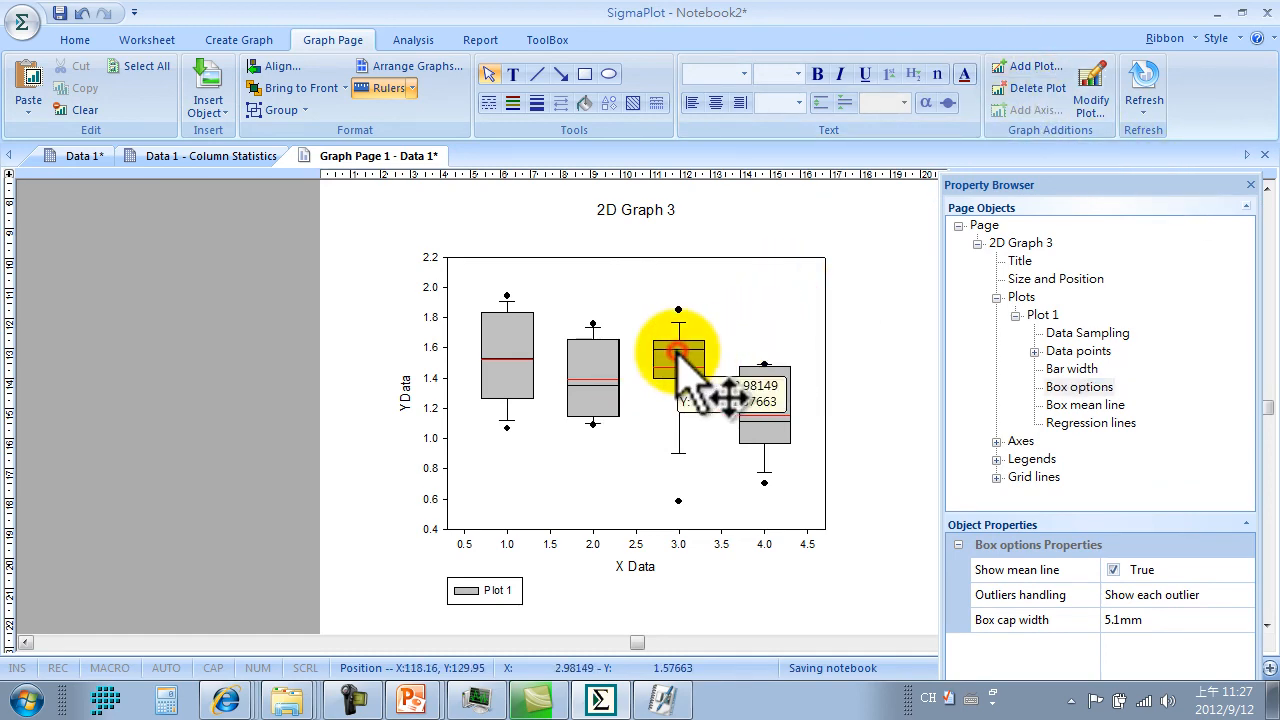
Add a Simple Scatter plot in XY Pair format to the graph.
click(1028, 66)
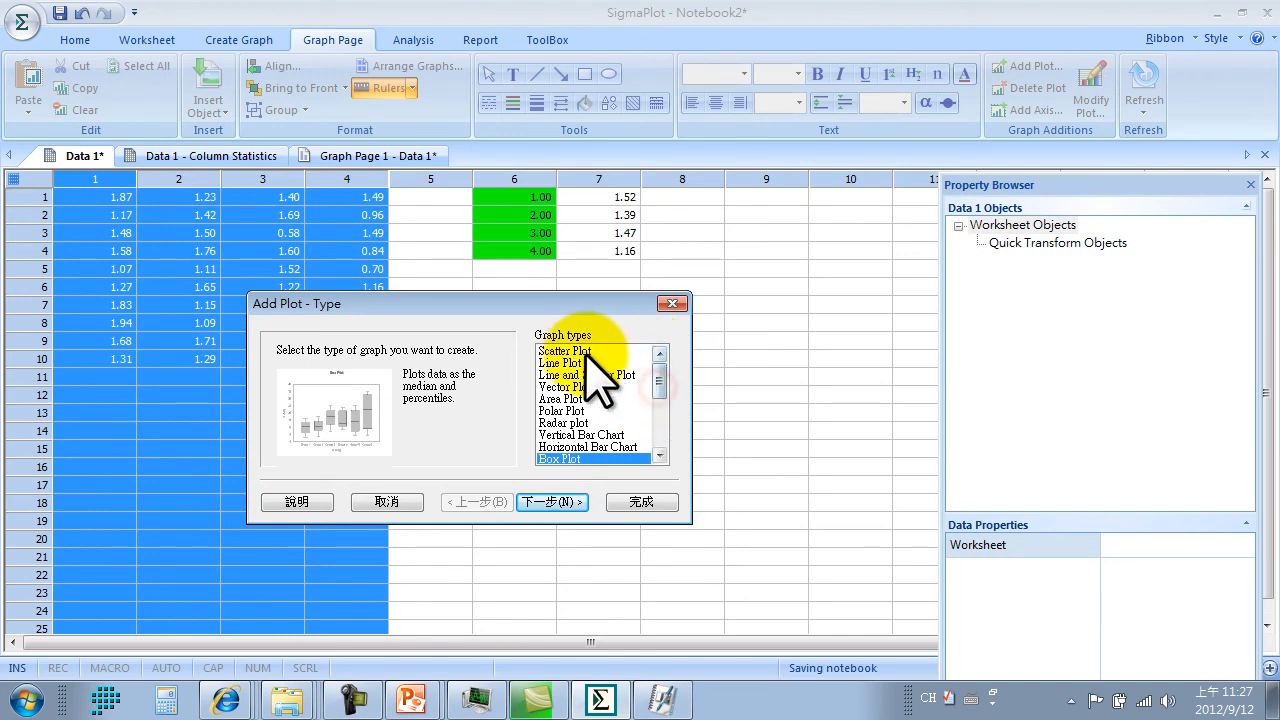
click(564, 352)
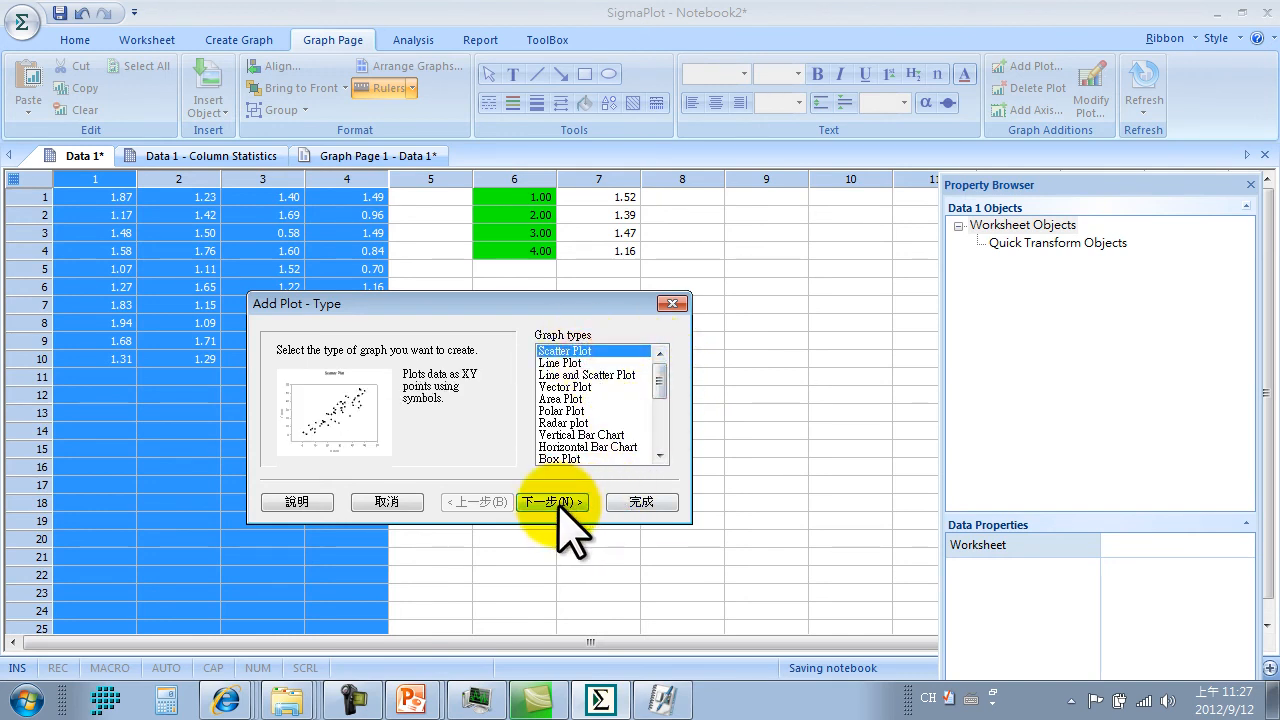
click(552, 502)
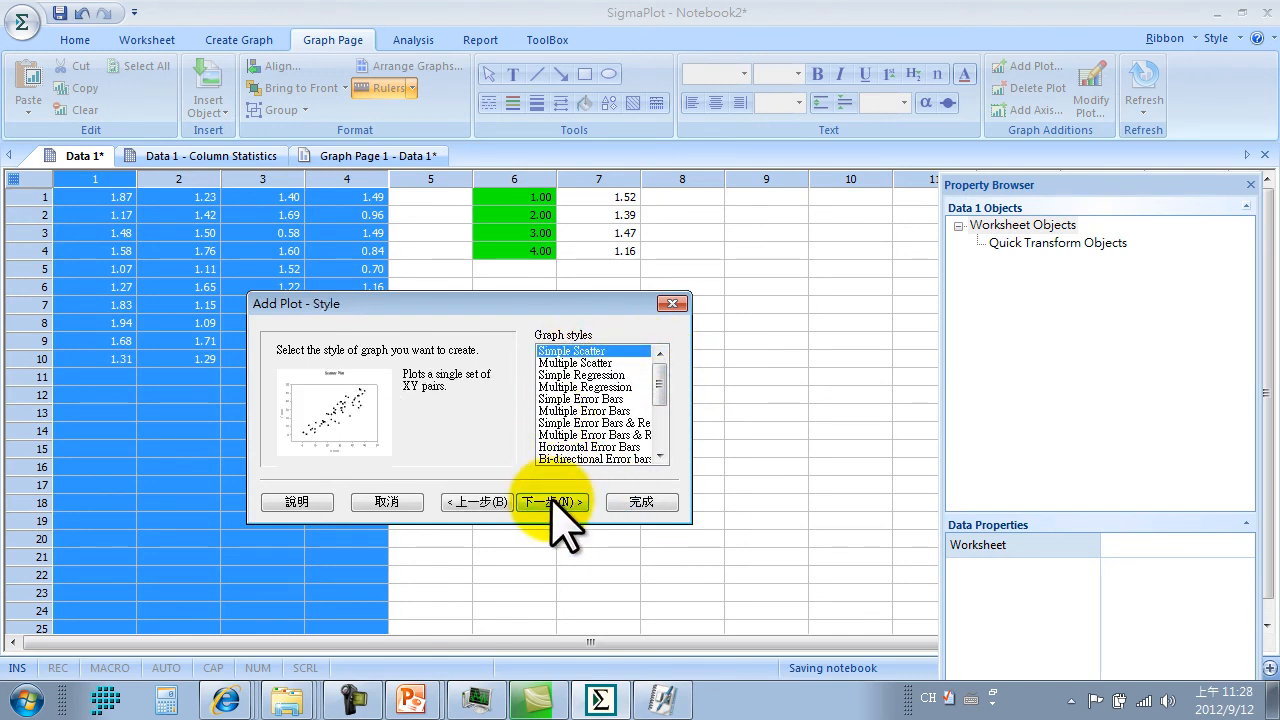
click(548, 502)
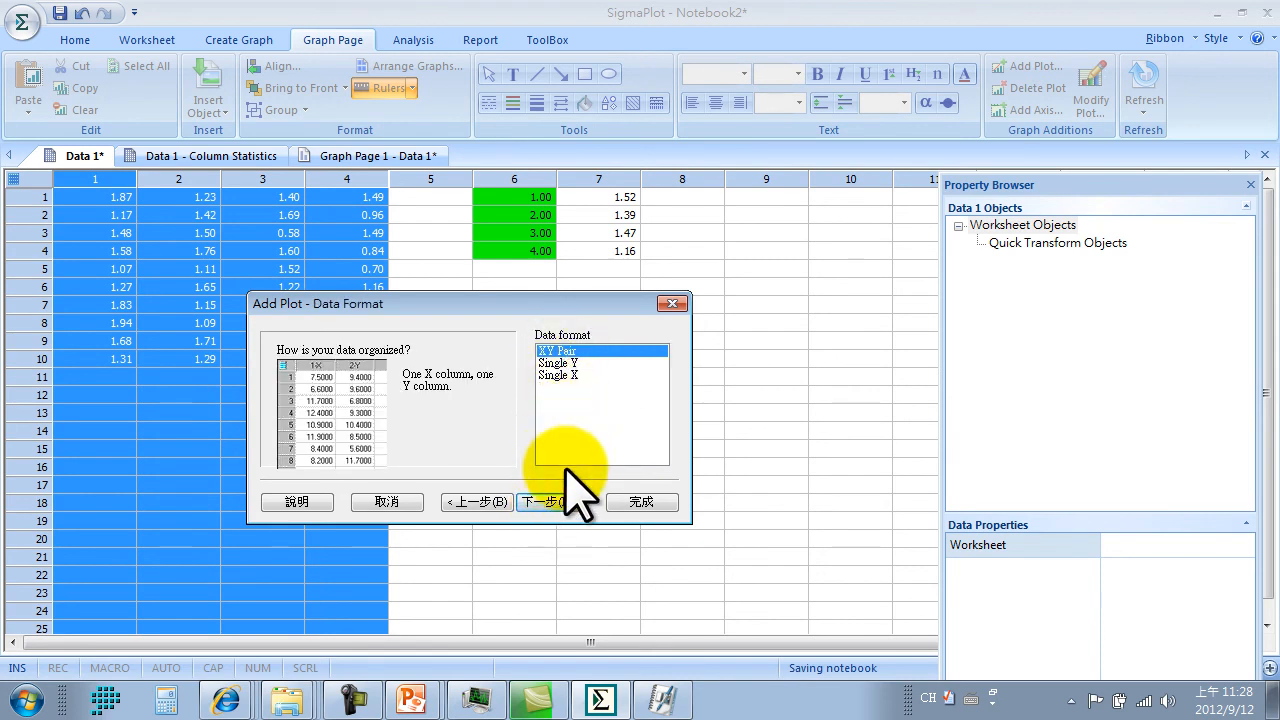
click(544, 500)
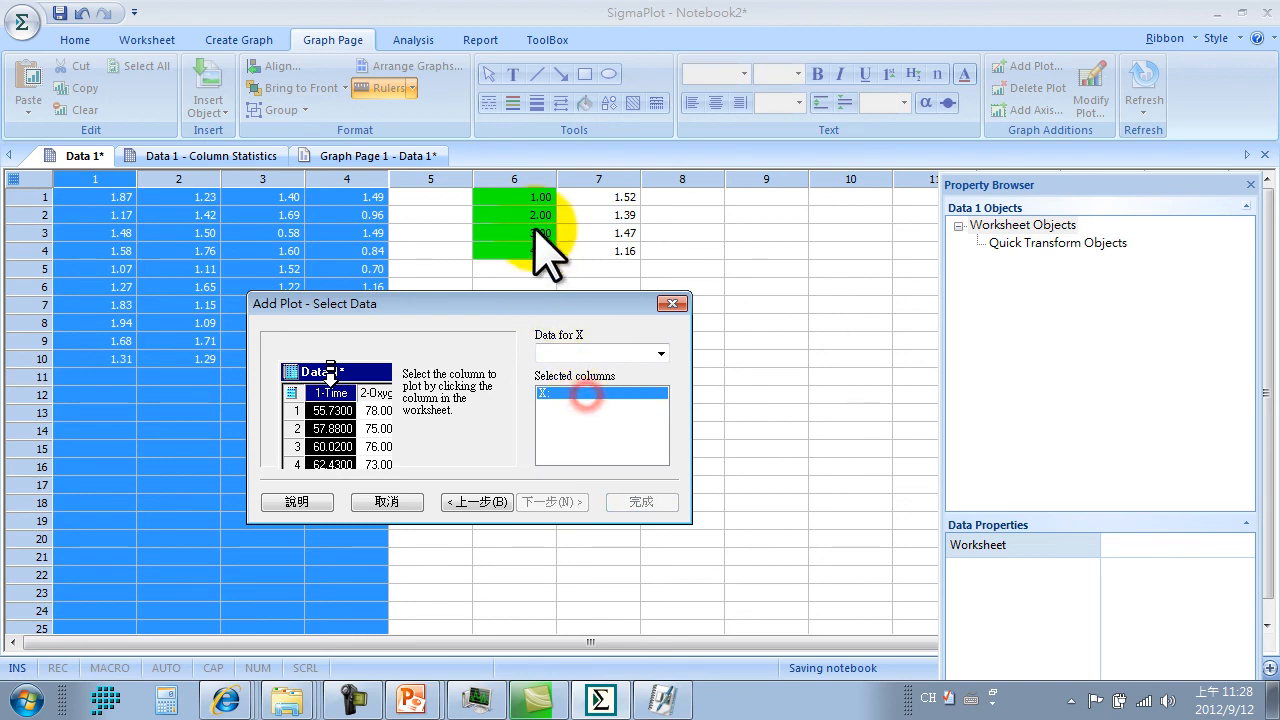
Use column 6 as X and column 7 as Y for the scatter and finish it.
click(514, 216)
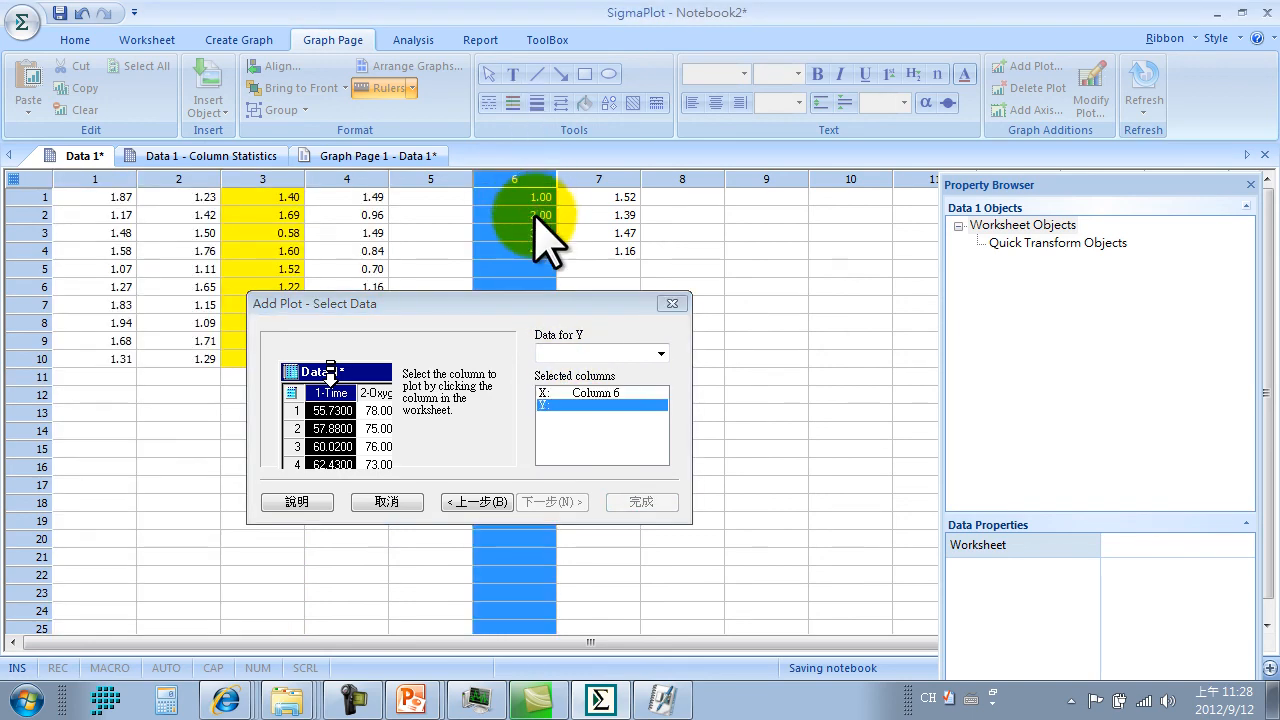
click(598, 196)
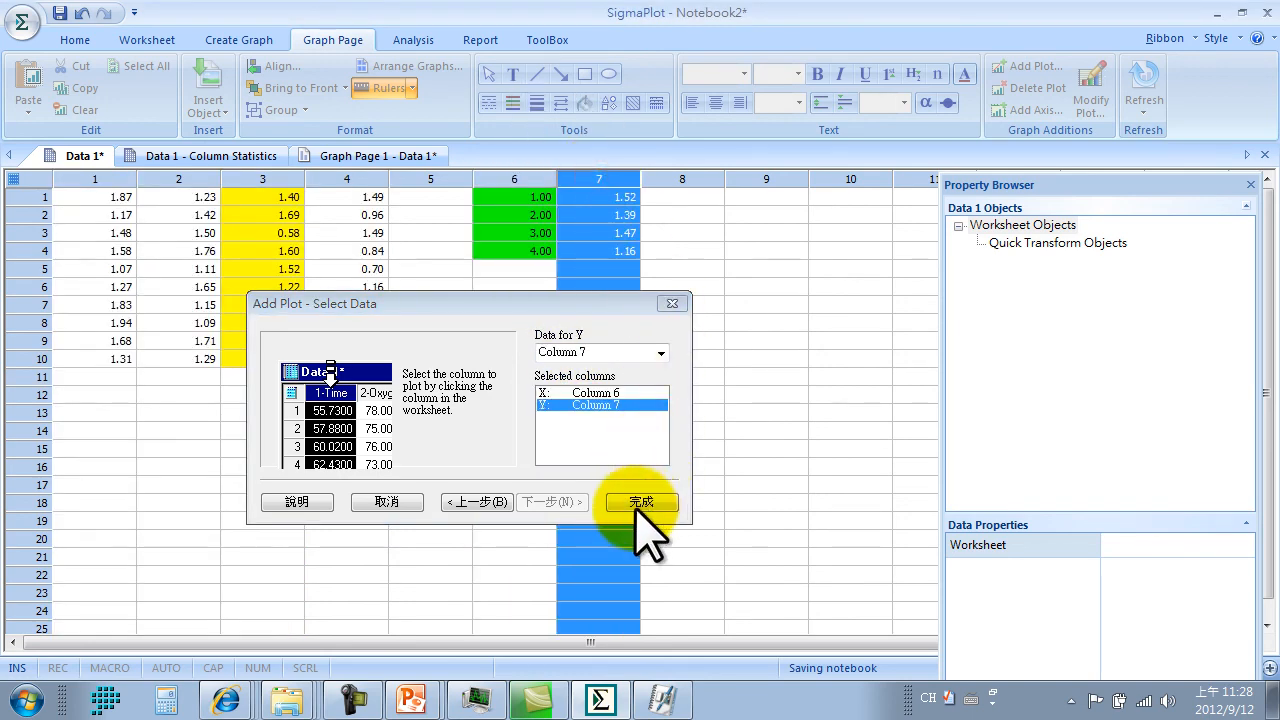
click(640, 500)
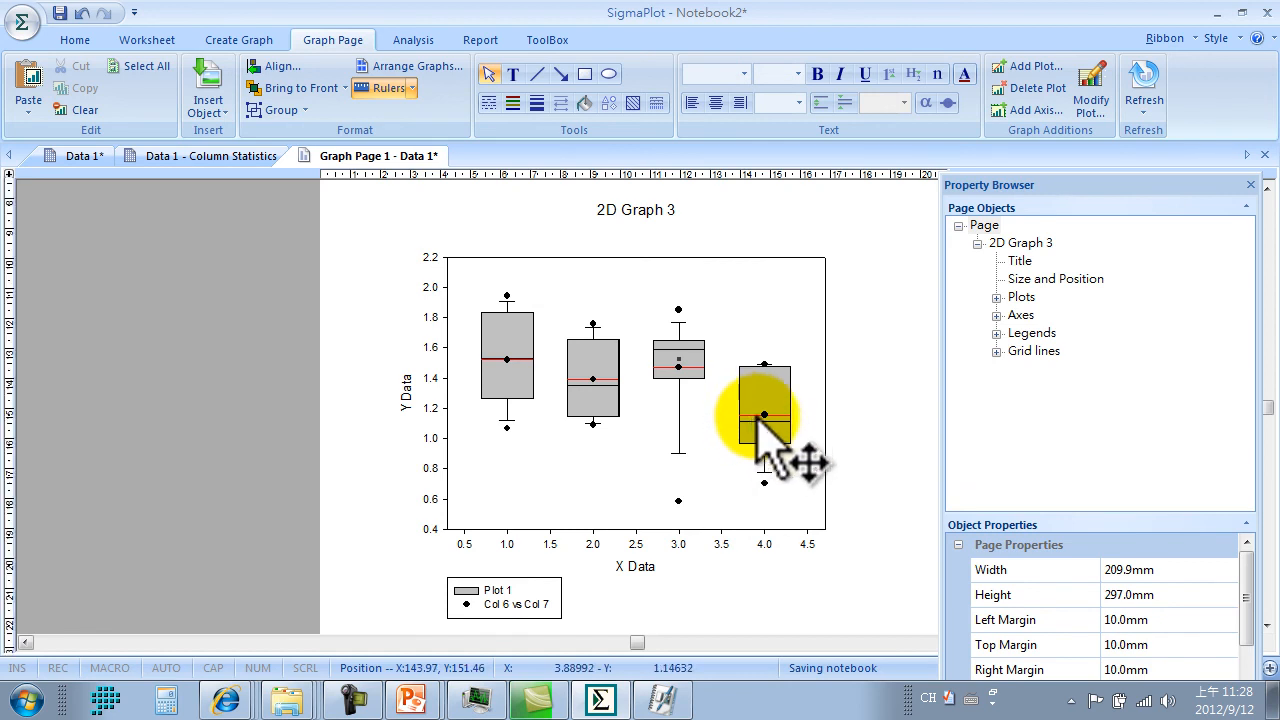
Set Plot 1's Box options Show mean line to False.
click(1078, 386)
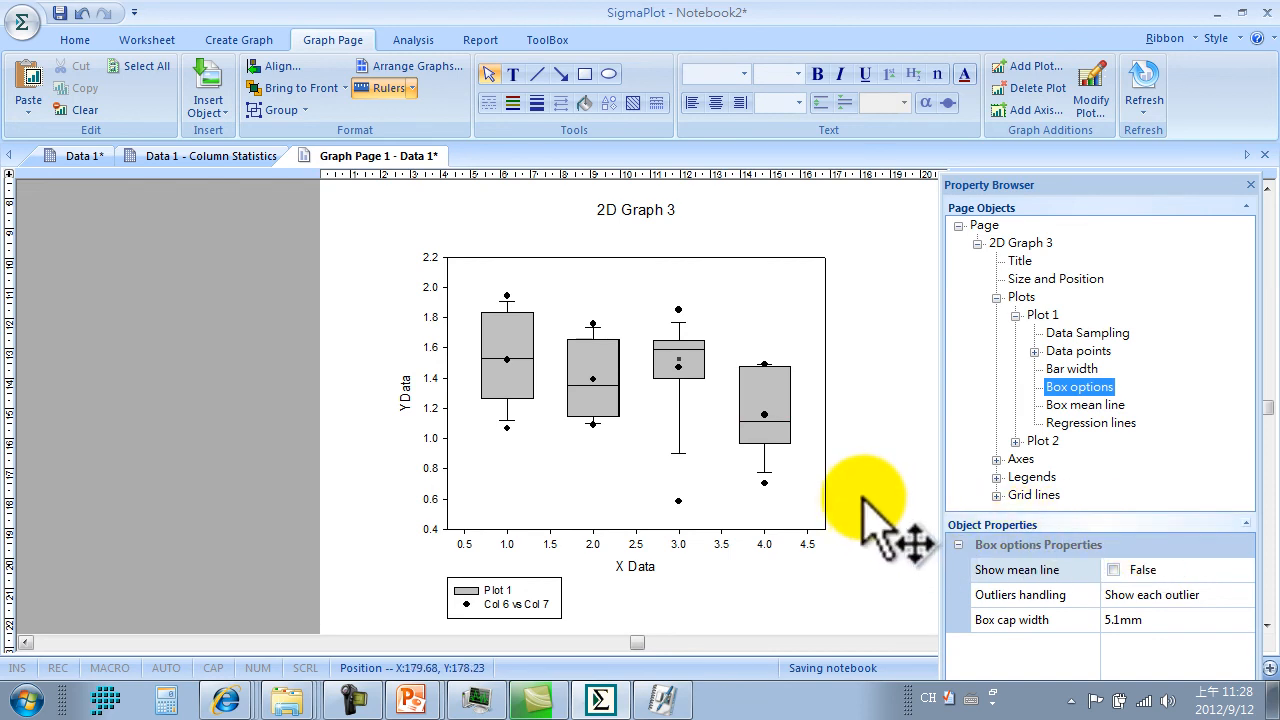
mouse_move(510, 400)
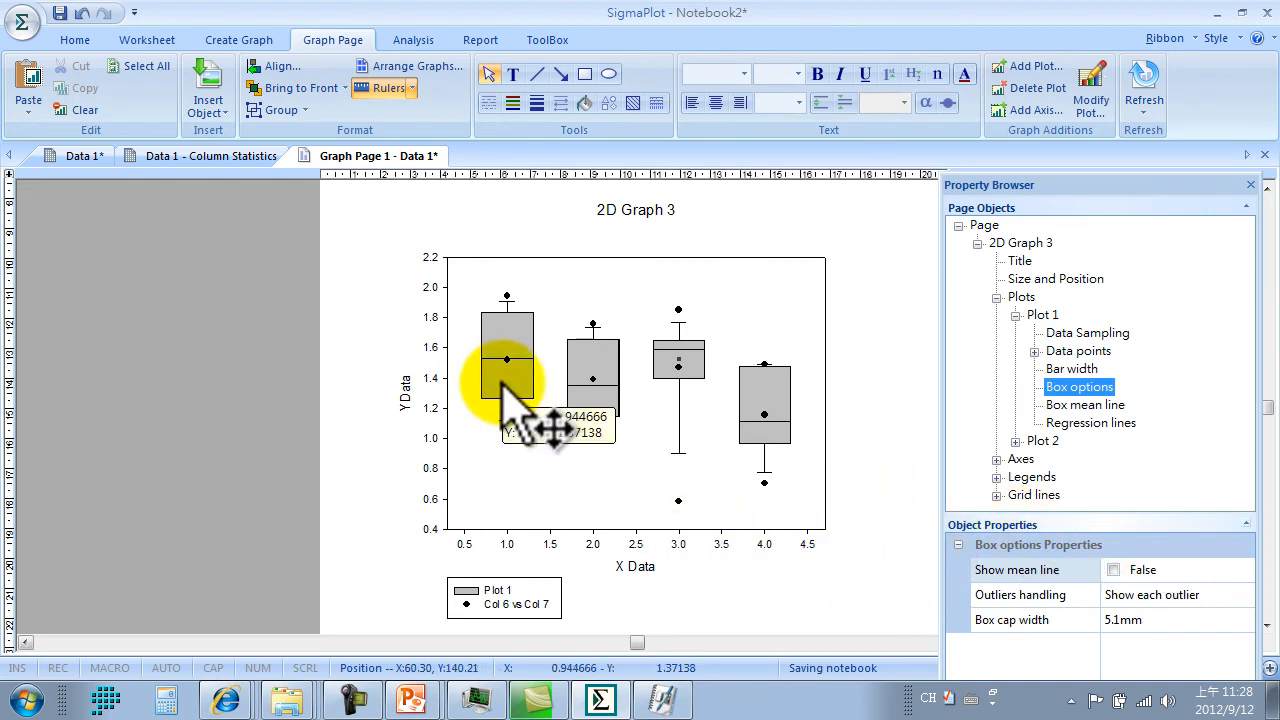